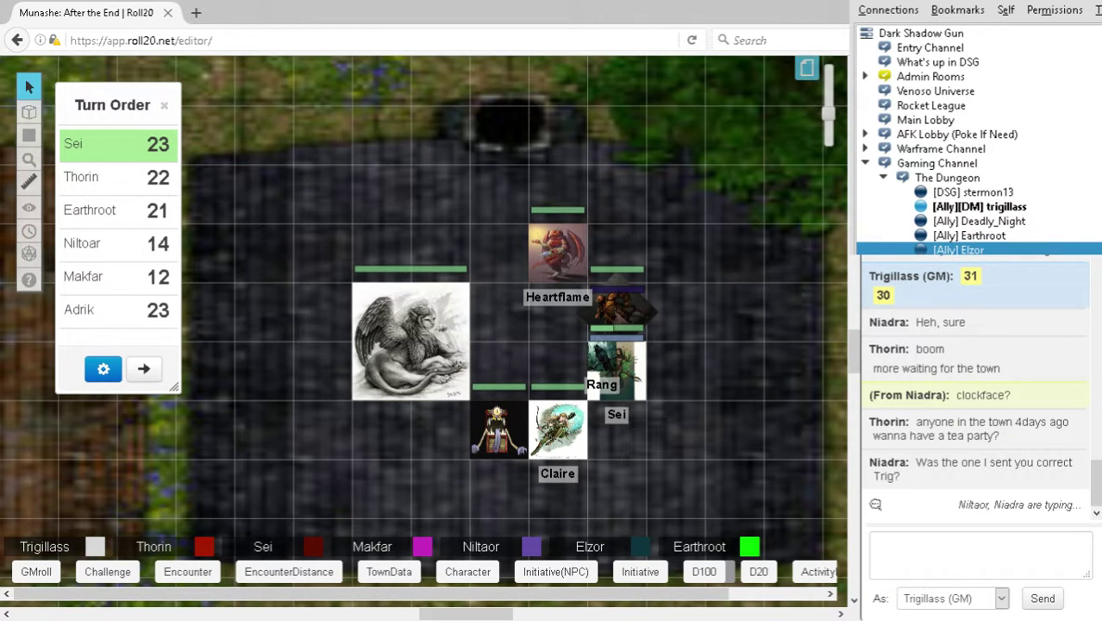
Roll dice from the macro bar, posting results 63, 14 and 21 to chat.
left_click(704, 570)
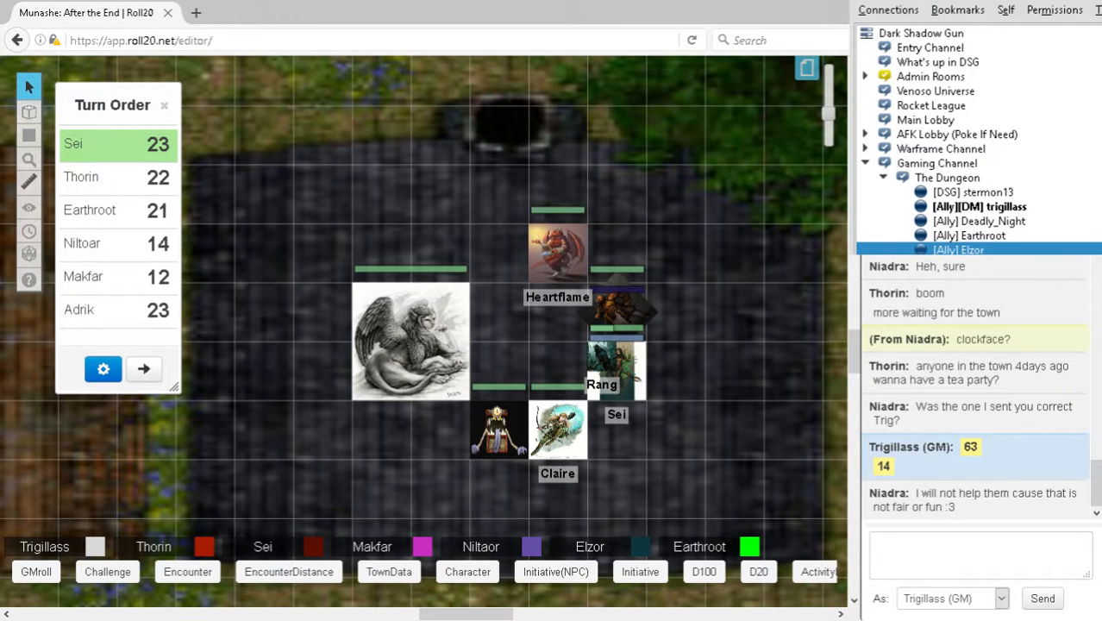
left_click(702, 570)
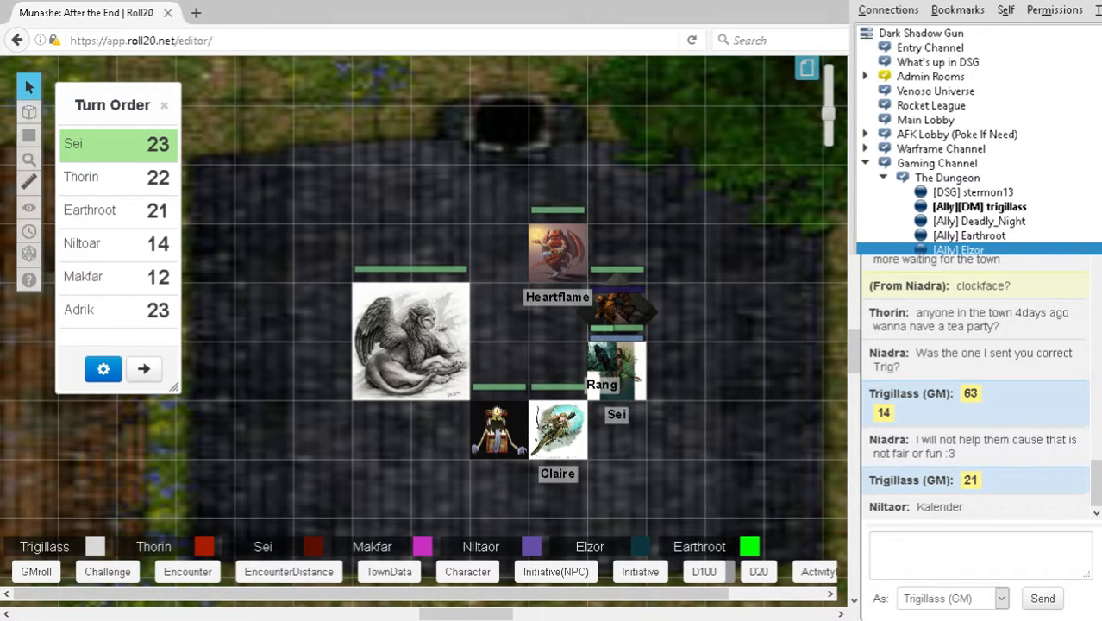
Roll the dice macro again, adding 82 and 41 to the chat.
left_click(703, 571)
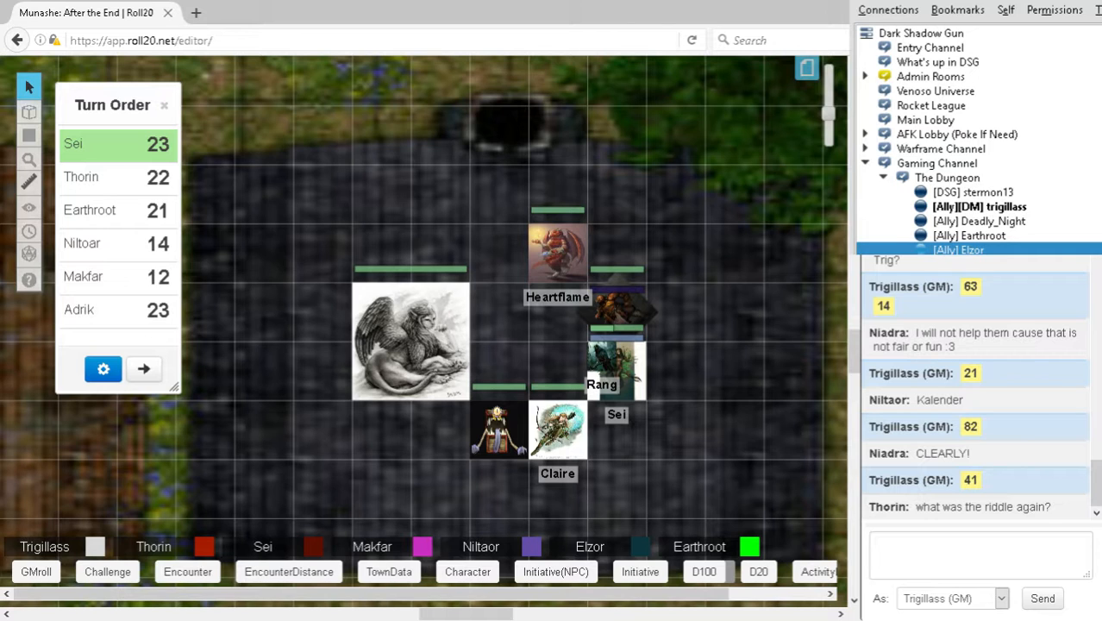
Scroll the tabletop view slightly as a roll of 28 posts to chat.
scroll("down", 3)
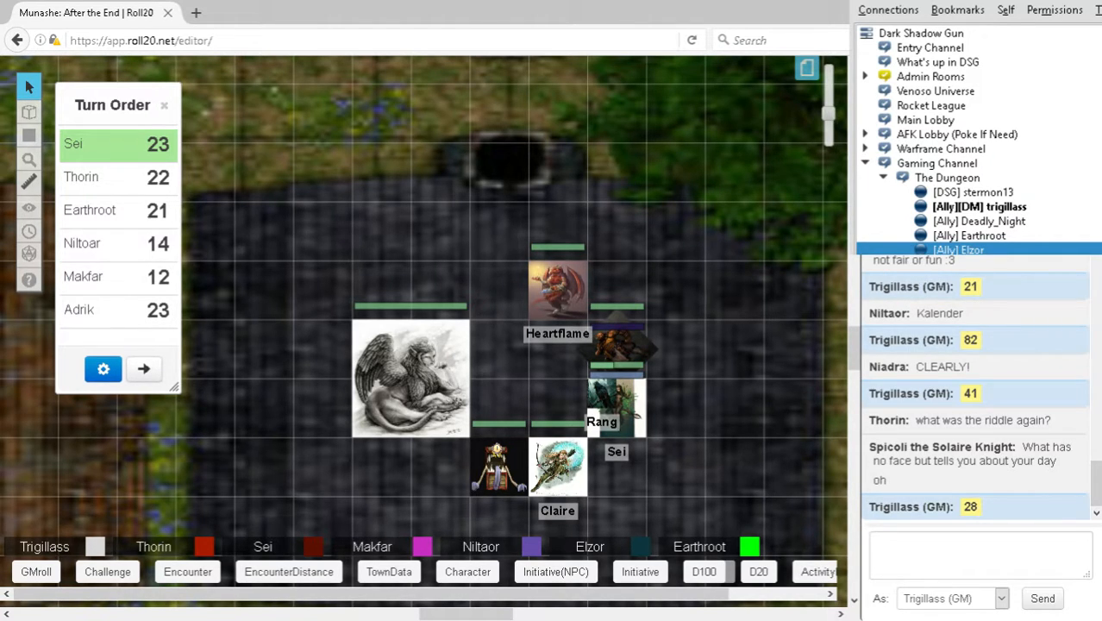
Roll the D100 macro repeatedly, posting 93, 84, 62, 48 and 13 to chat.
left_click(703, 570)
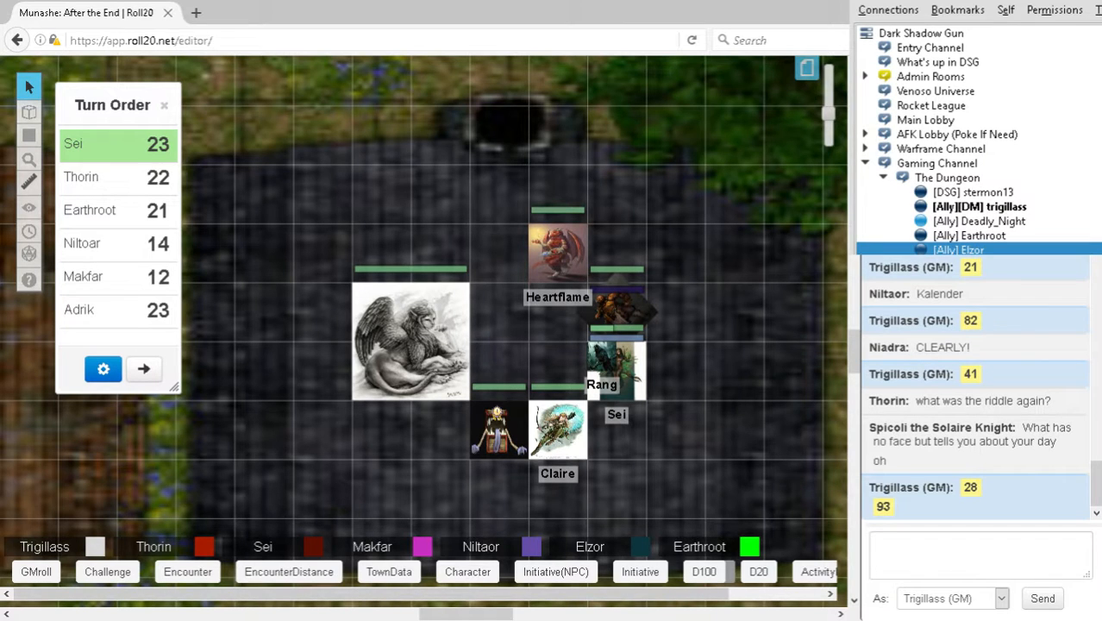
left_click(701, 572)
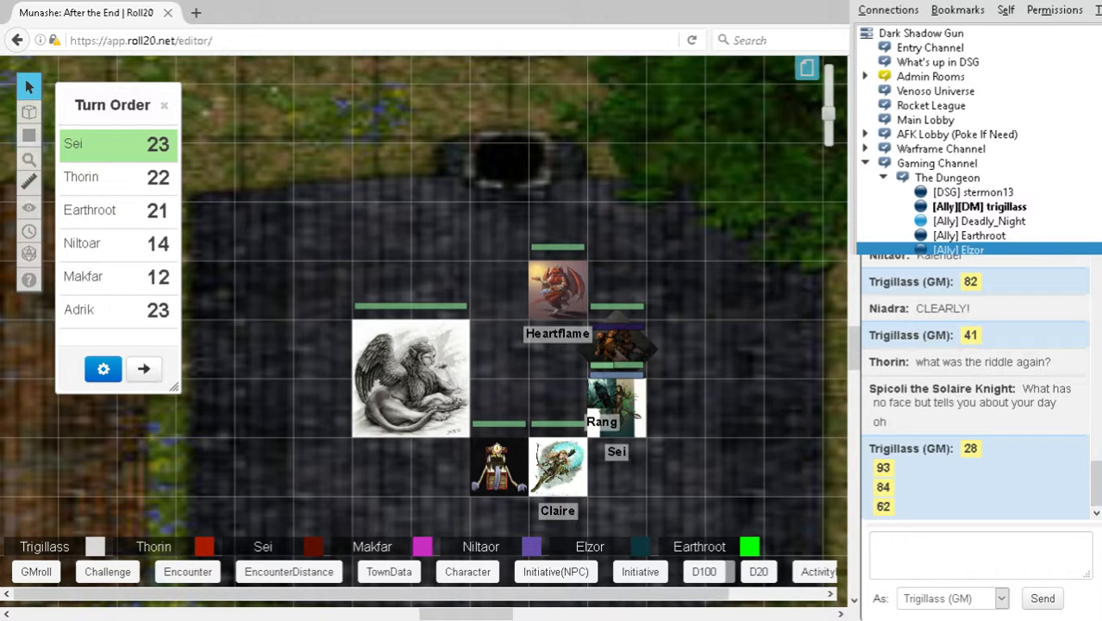
left_click(704, 571)
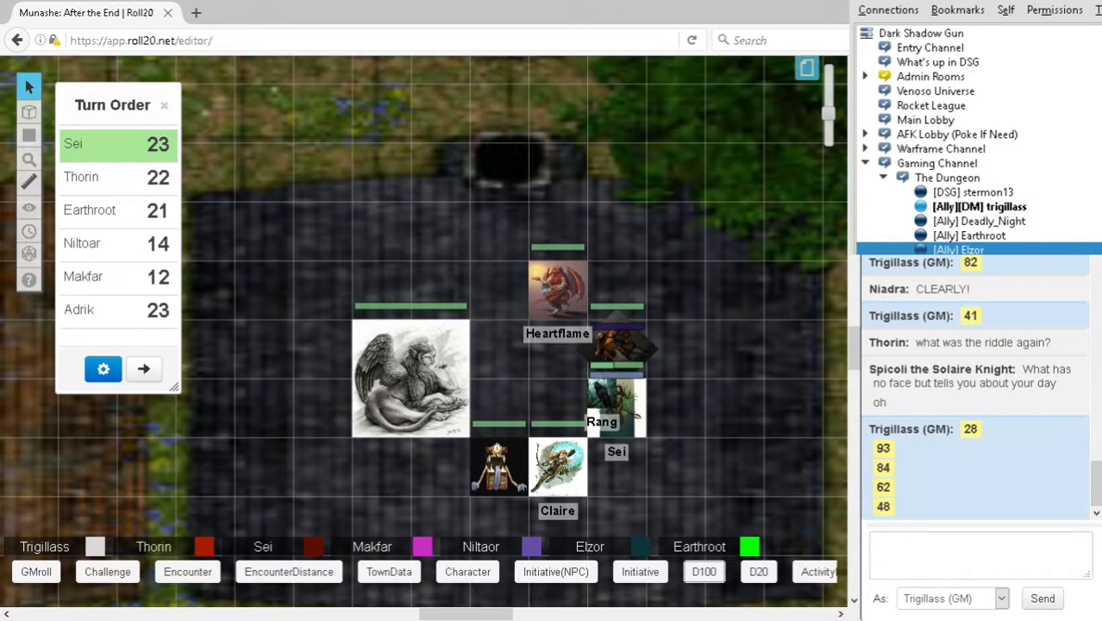
left_click(494, 478)
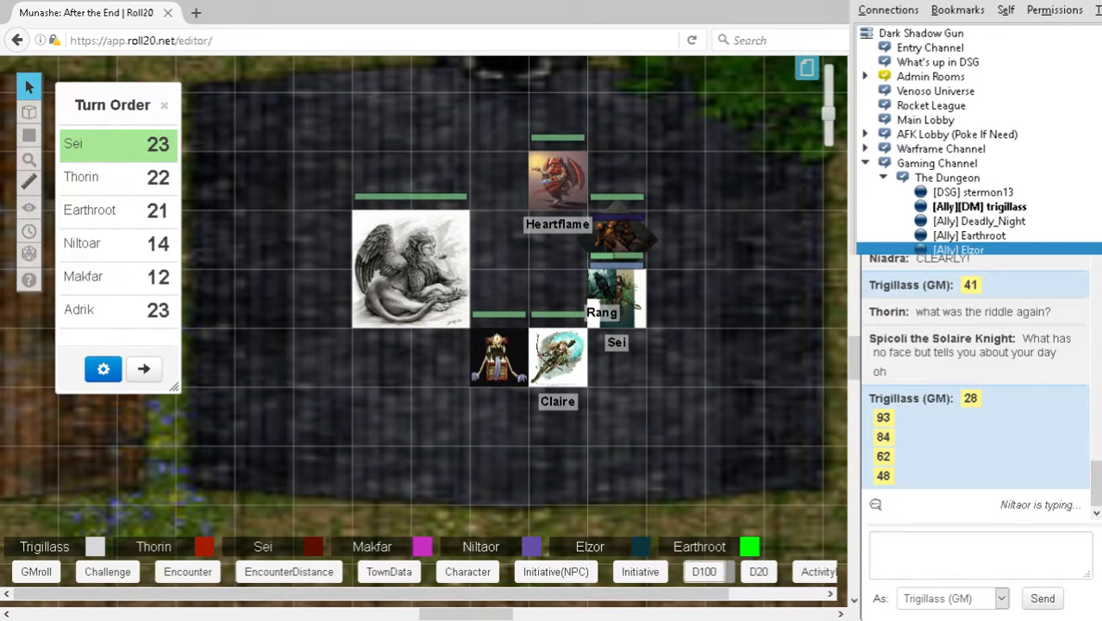
scroll("down", 3)
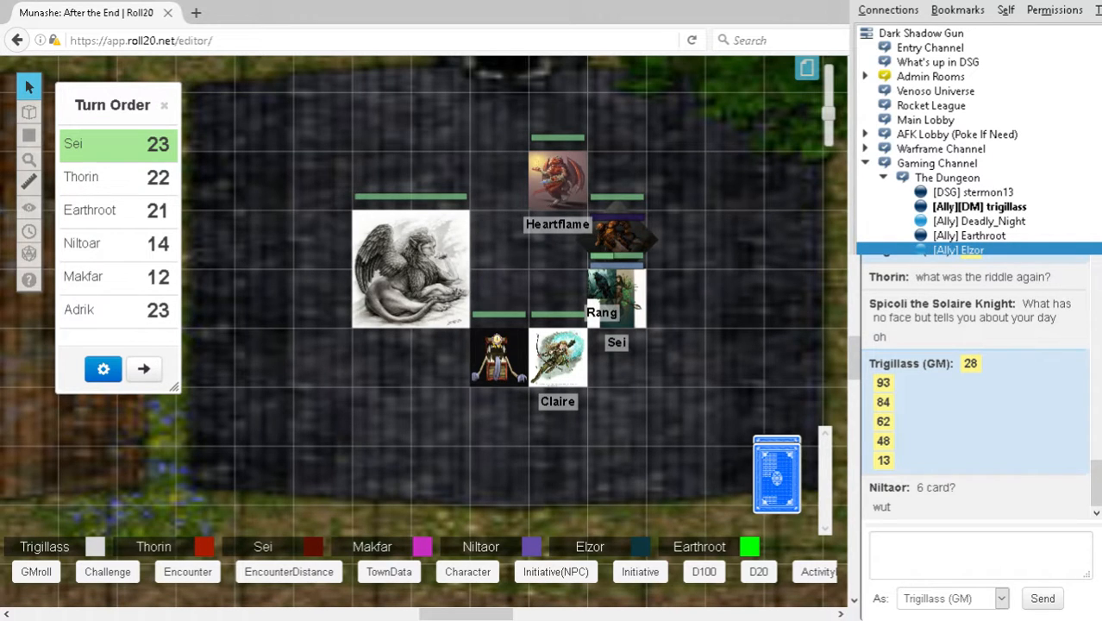
Deal 6 cards from the deck to All Players, acknowledging the empty-deck warning.
right_click(777, 475)
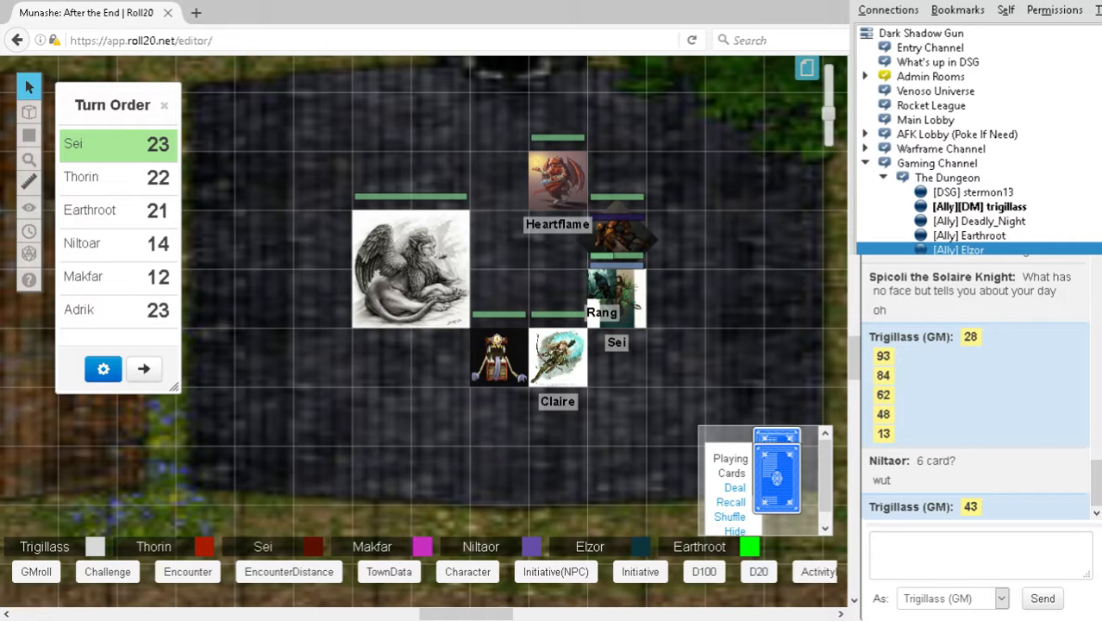
left_click(733, 487)
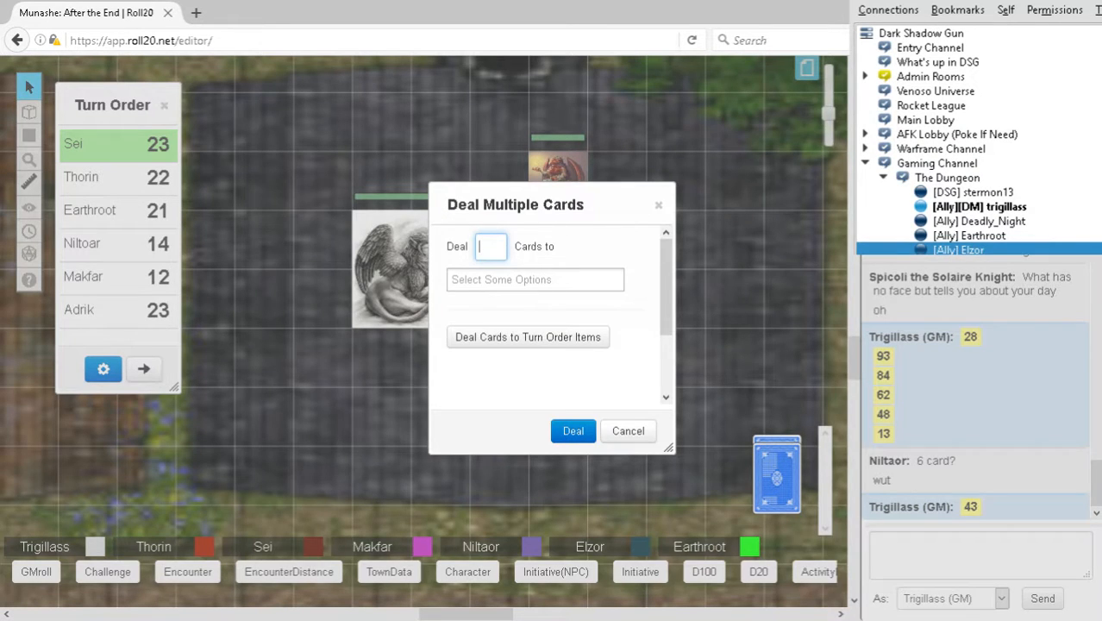
type("6")
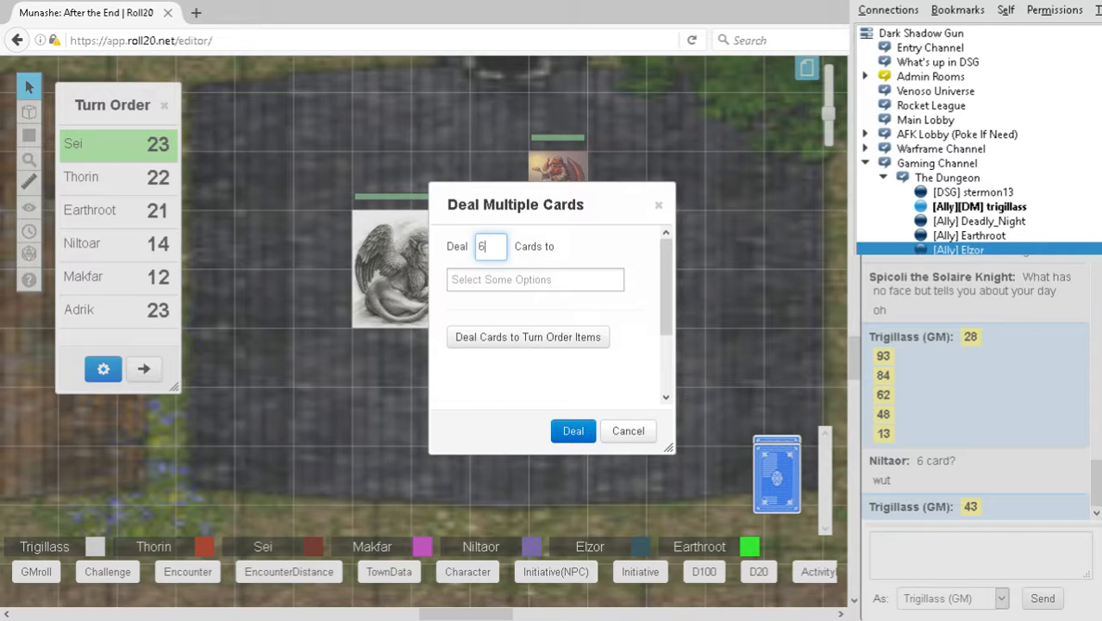
left_click(534, 279)
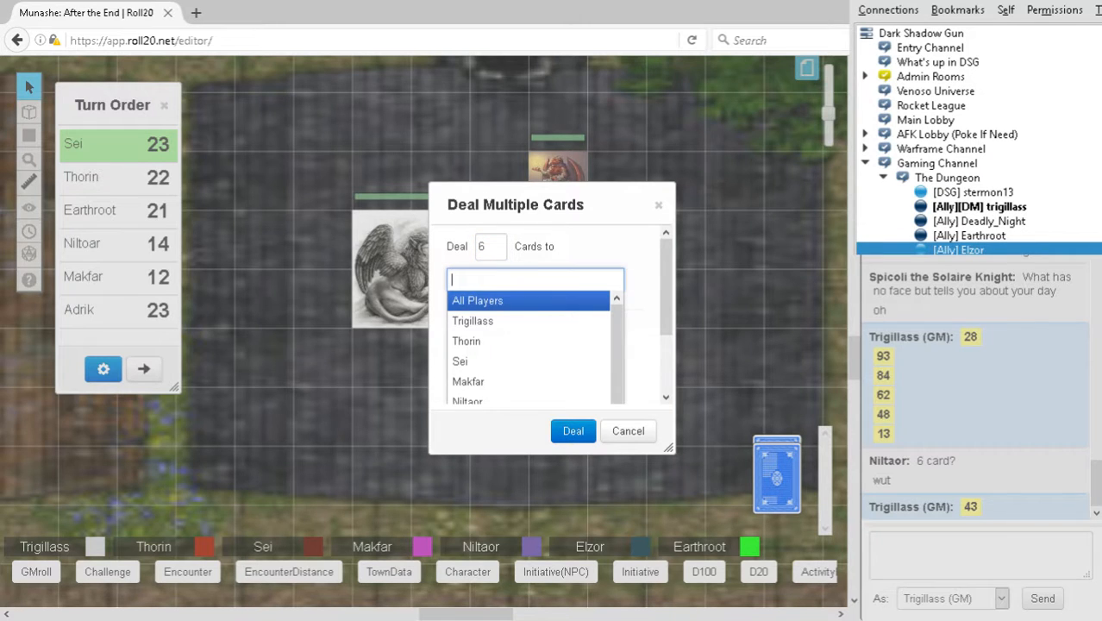
left_click(477, 300)
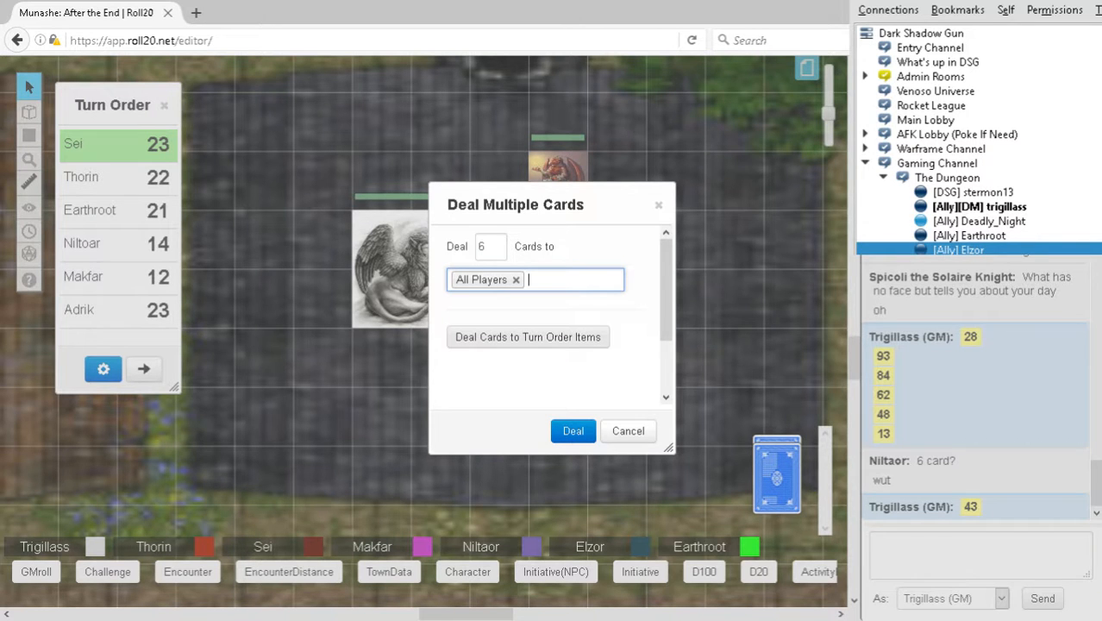
left_click(572, 431)
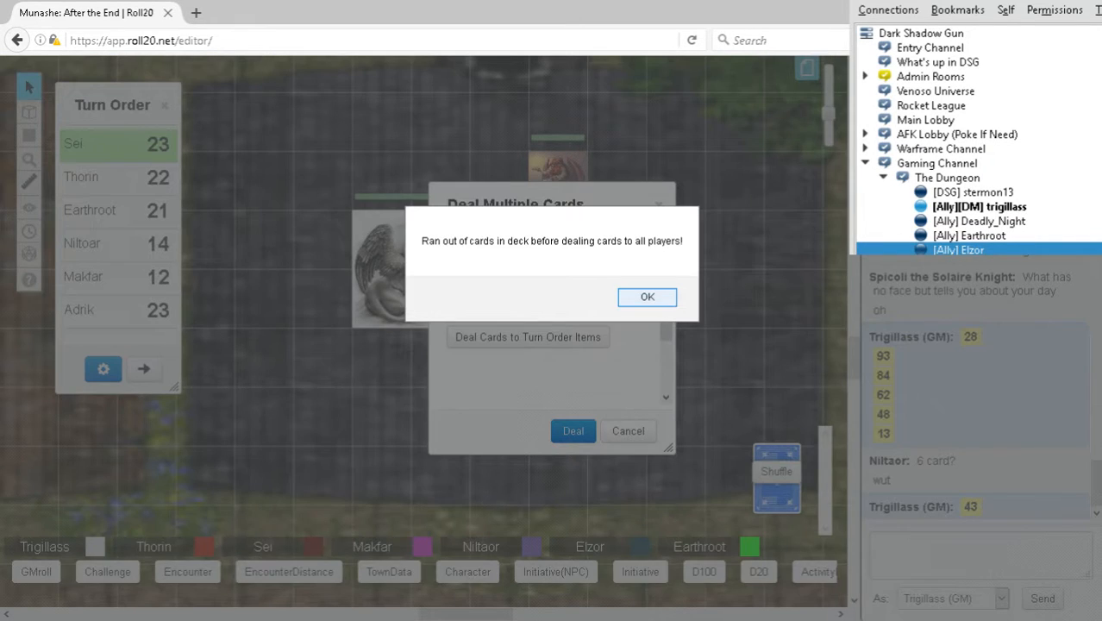
left_click(646, 297)
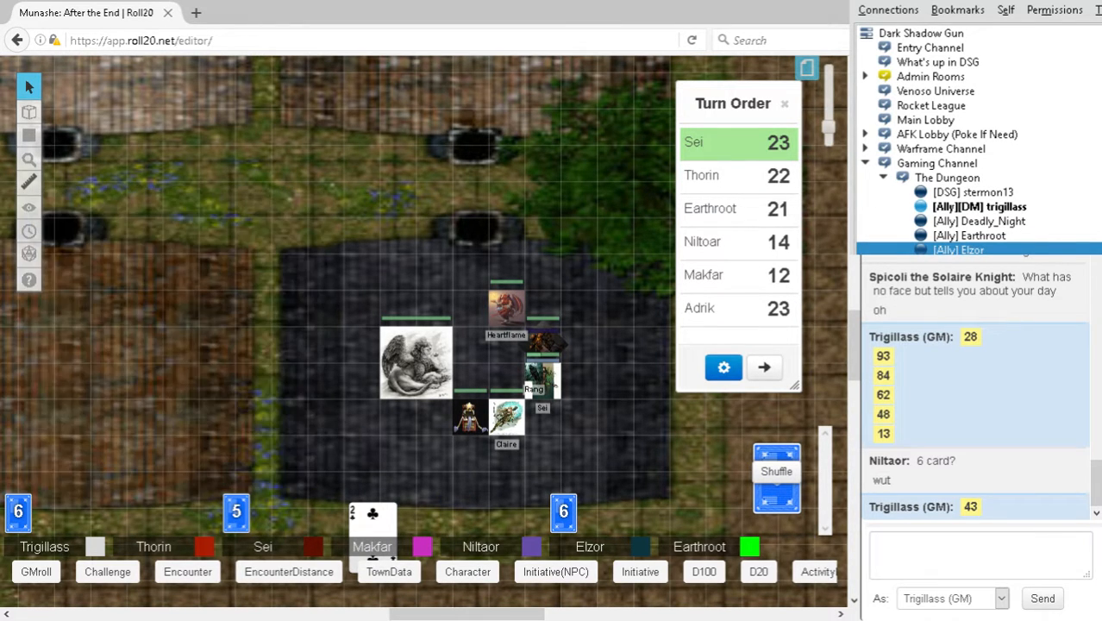
Move the Turn Order tracker to the map's top-left corner and roll a D100 for 77.
left_click(29, 207)
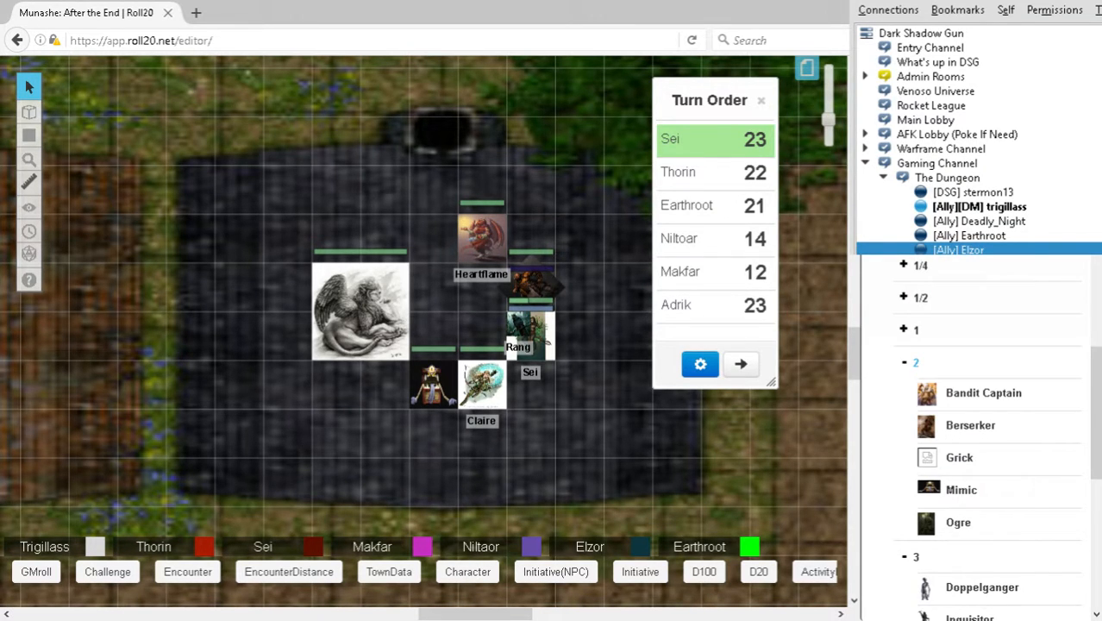
left_click(904, 362)
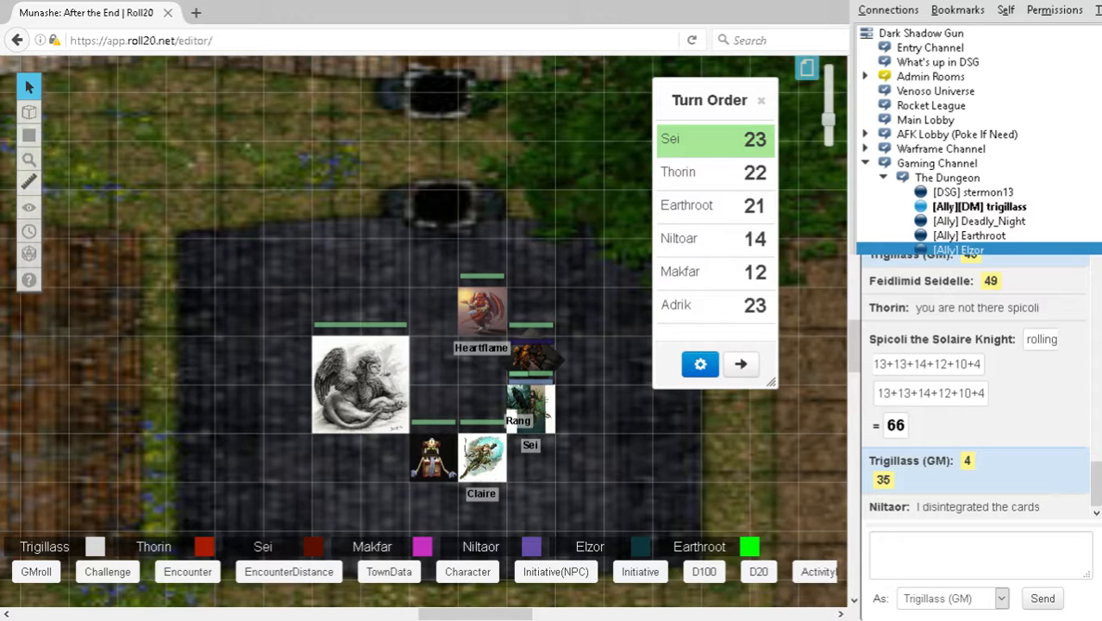
left_click(28, 231)
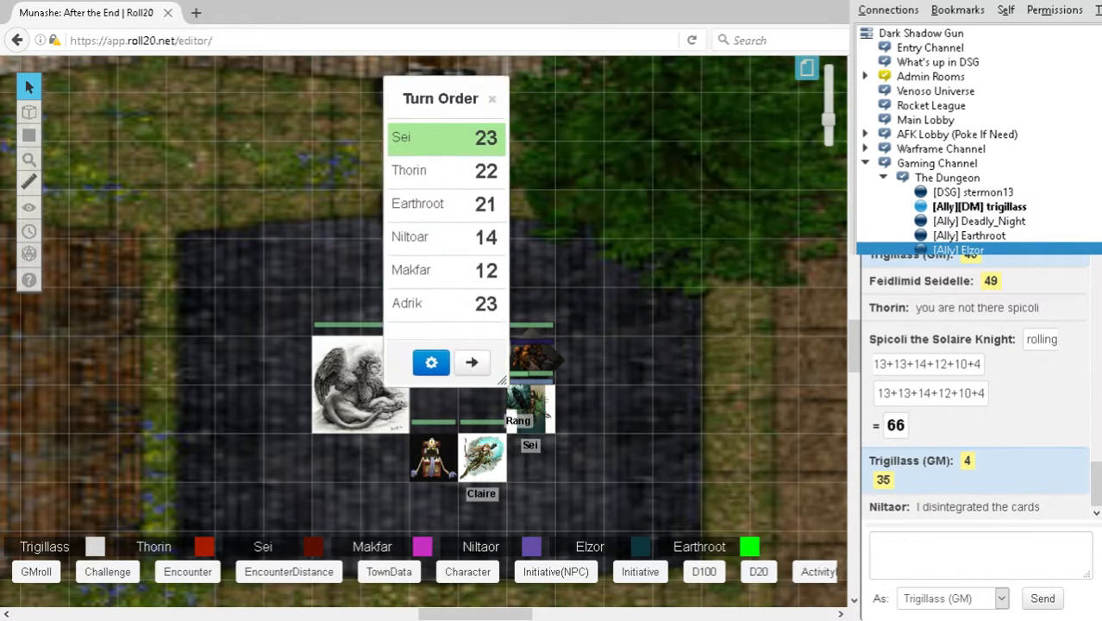
left_click_drag(440, 98, 112, 92)
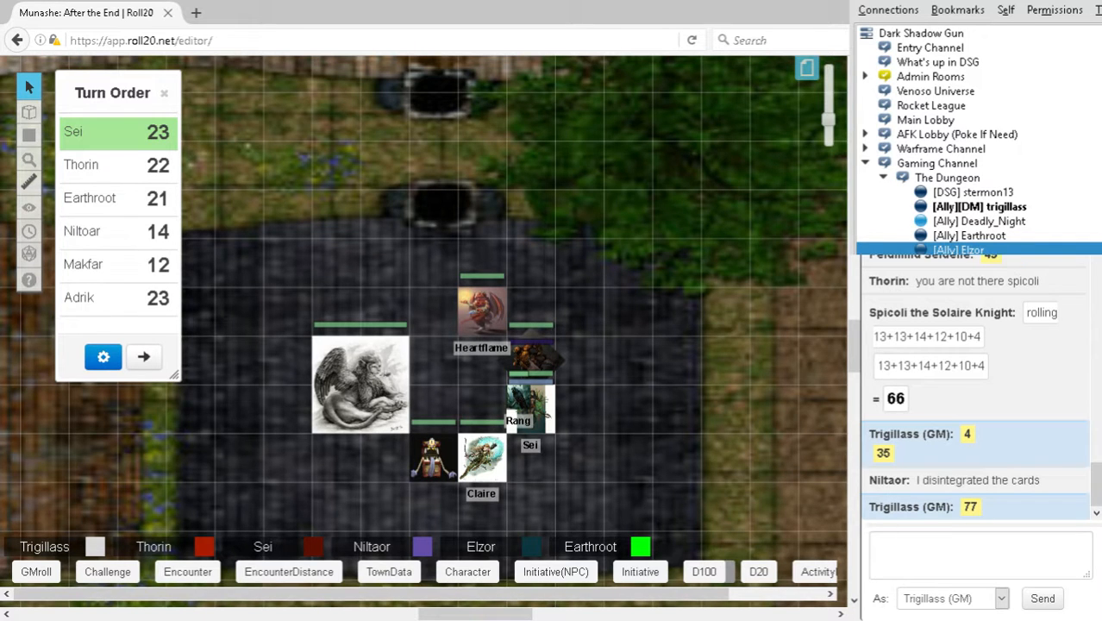
Roll D100s, scrolling chat through results 94, 12, 68, 78, 32, 73, 13, 1, 39, 66.
left_click(704, 571)
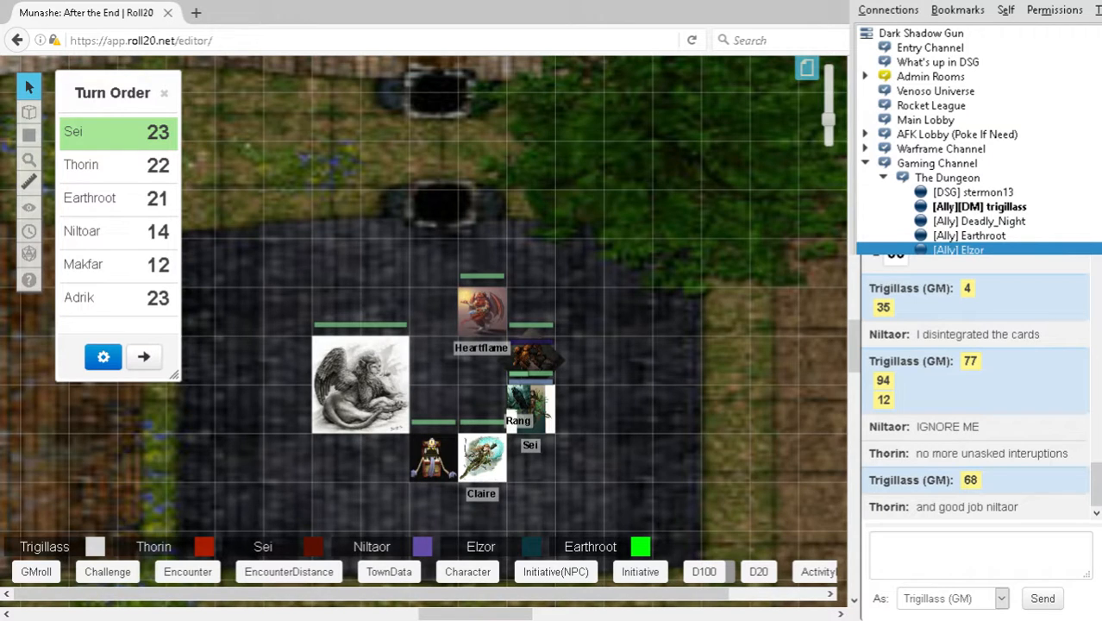
scroll("down", 3)
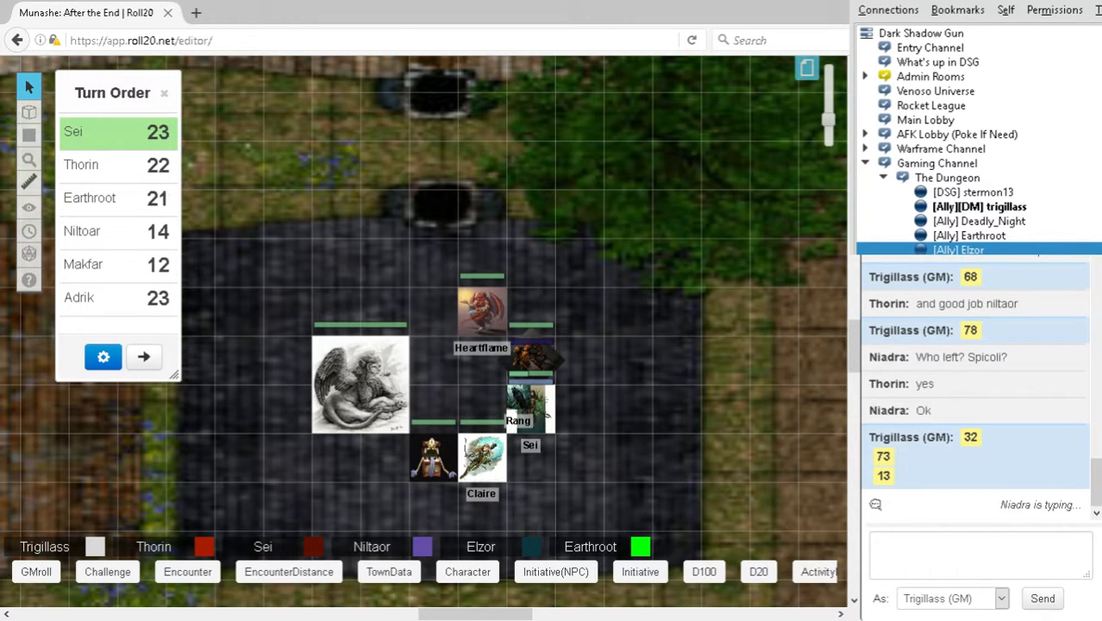
scroll("down", 3)
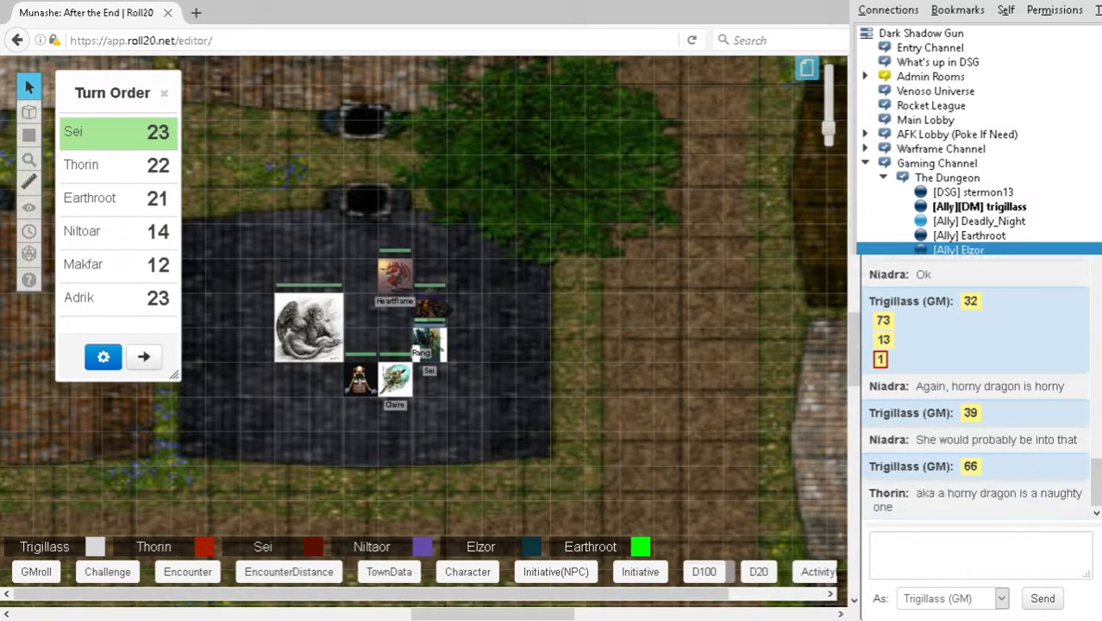
Roll D100s for 81, 35, 26, 81 and 25, then open the campaign Journal.
left_click(704, 572)
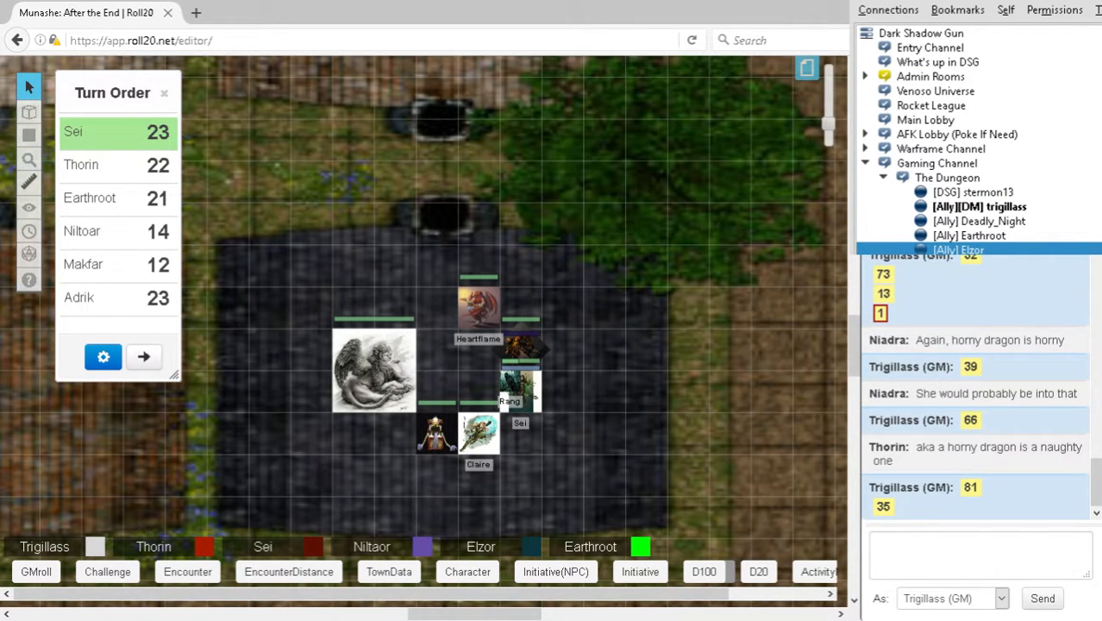
left_click(704, 571)
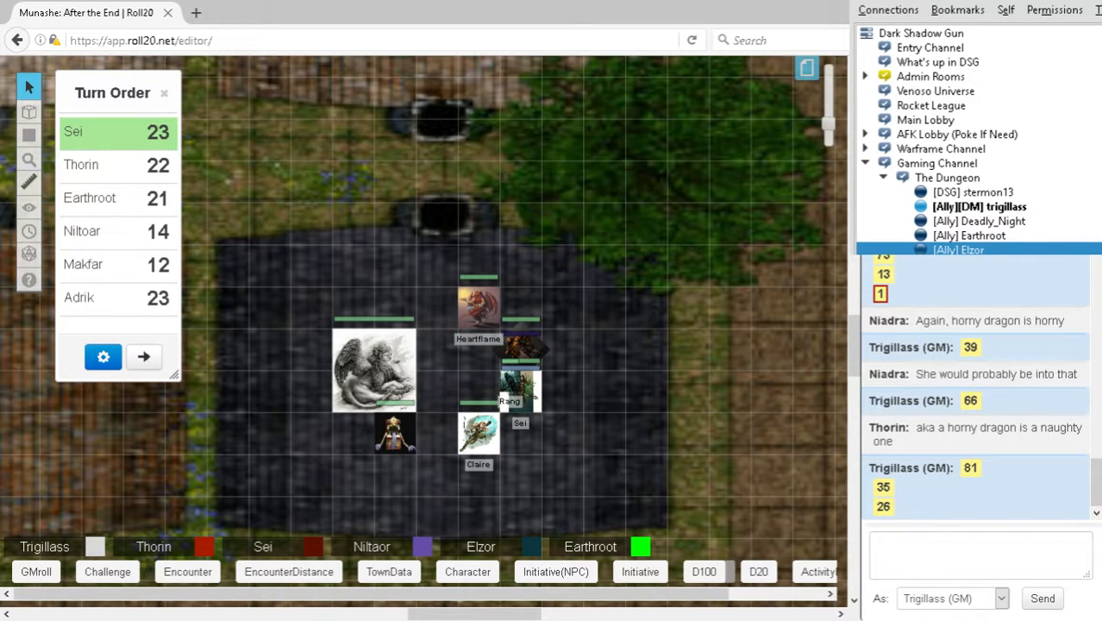
scroll("down", 3)
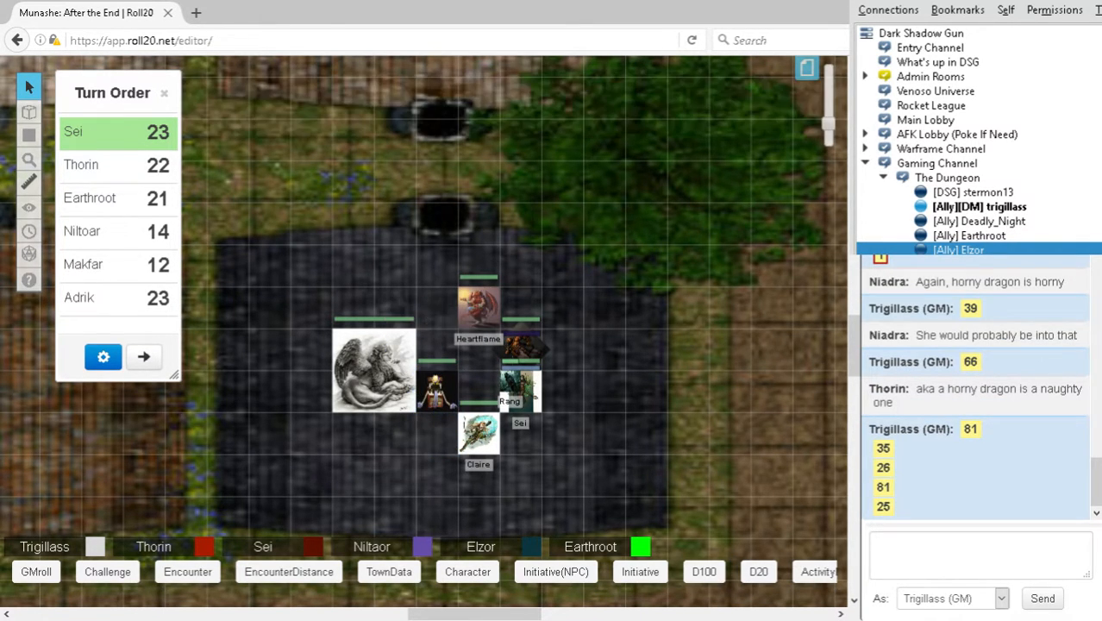
left_click(702, 571)
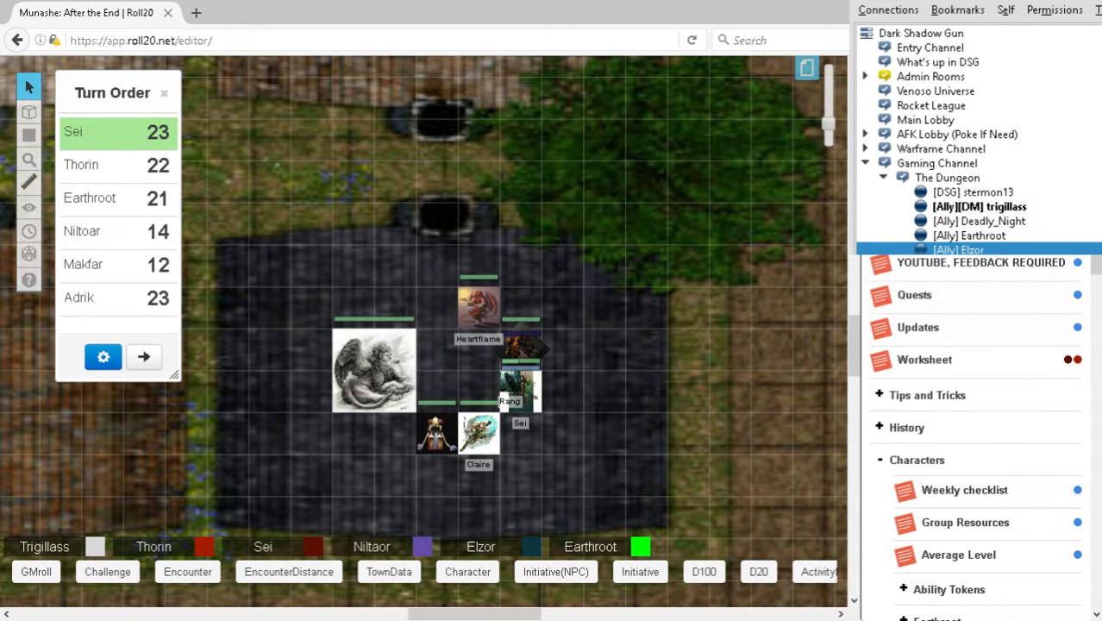
Open the Quests handout from the Journal to read the story quests.
left_click(914, 294)
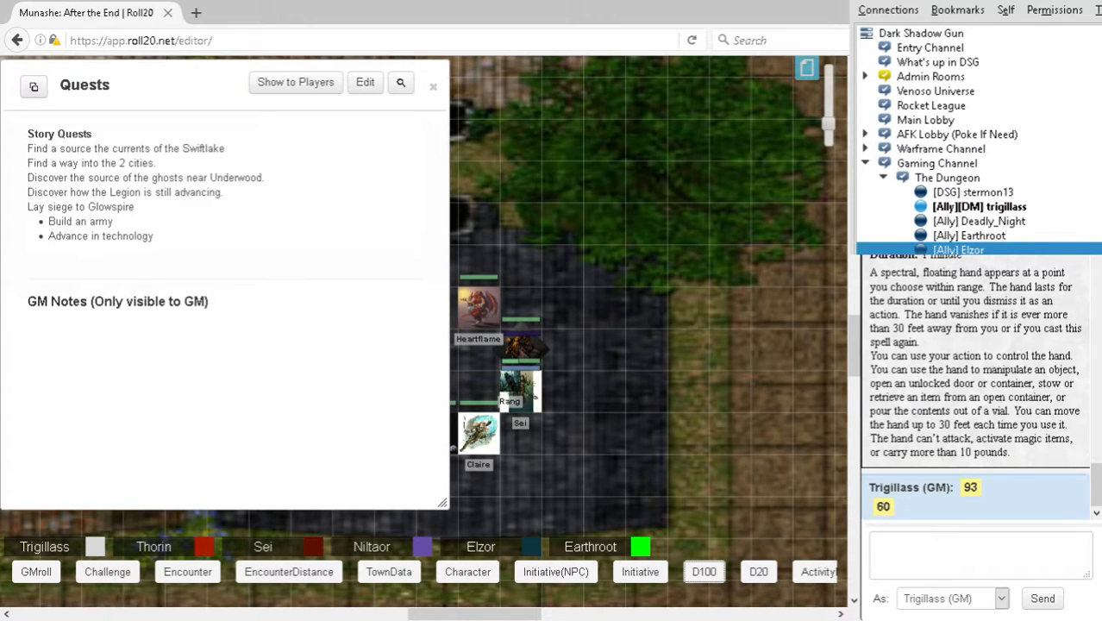
mouse_move(433, 86)
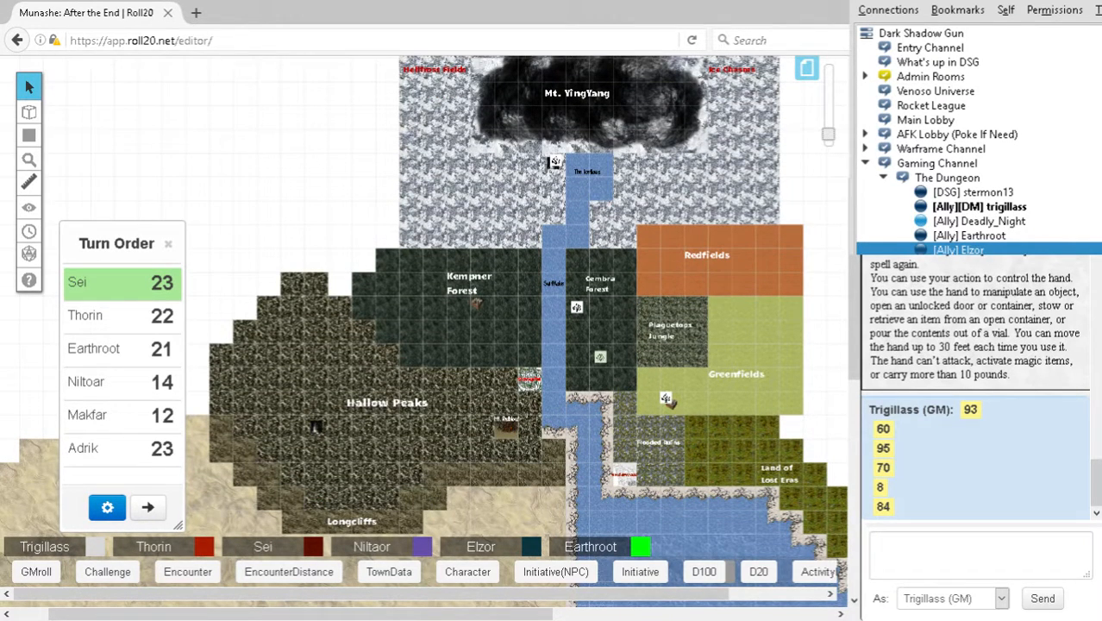
Roll the D100 macro twice, scrolling to follow the new results.
left_click(703, 571)
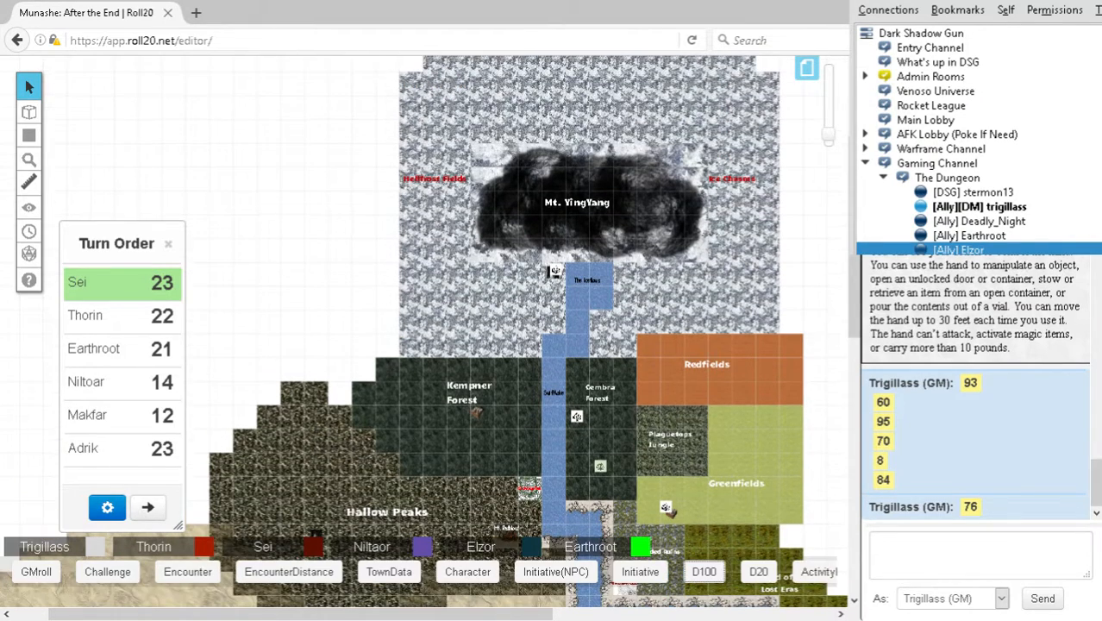
scroll("down", 3)
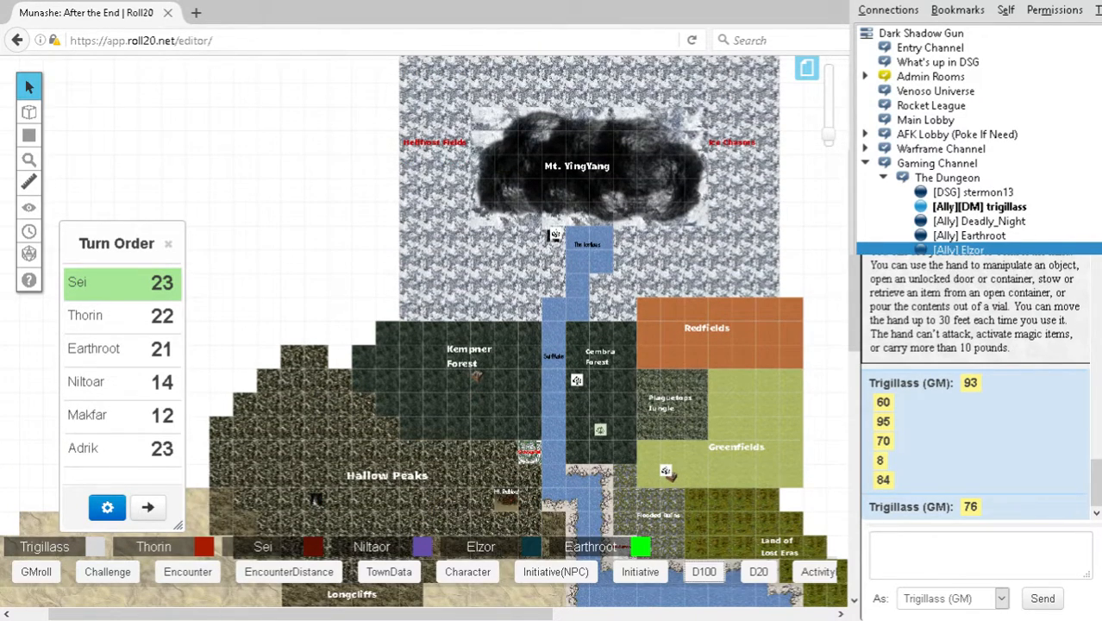
scroll("down", 3)
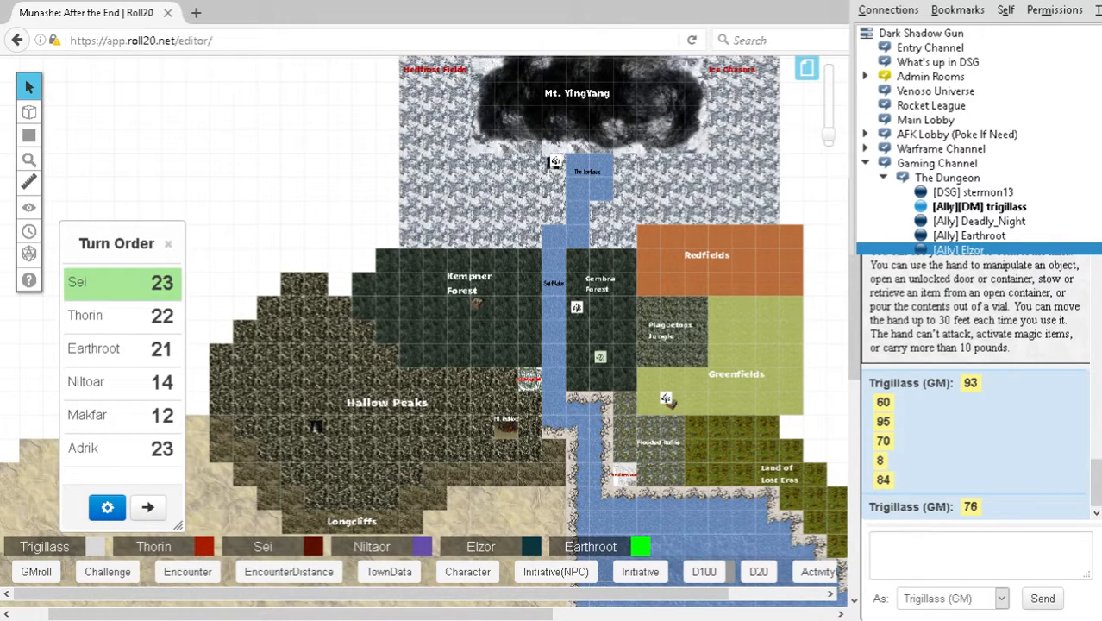
left_click(703, 571)
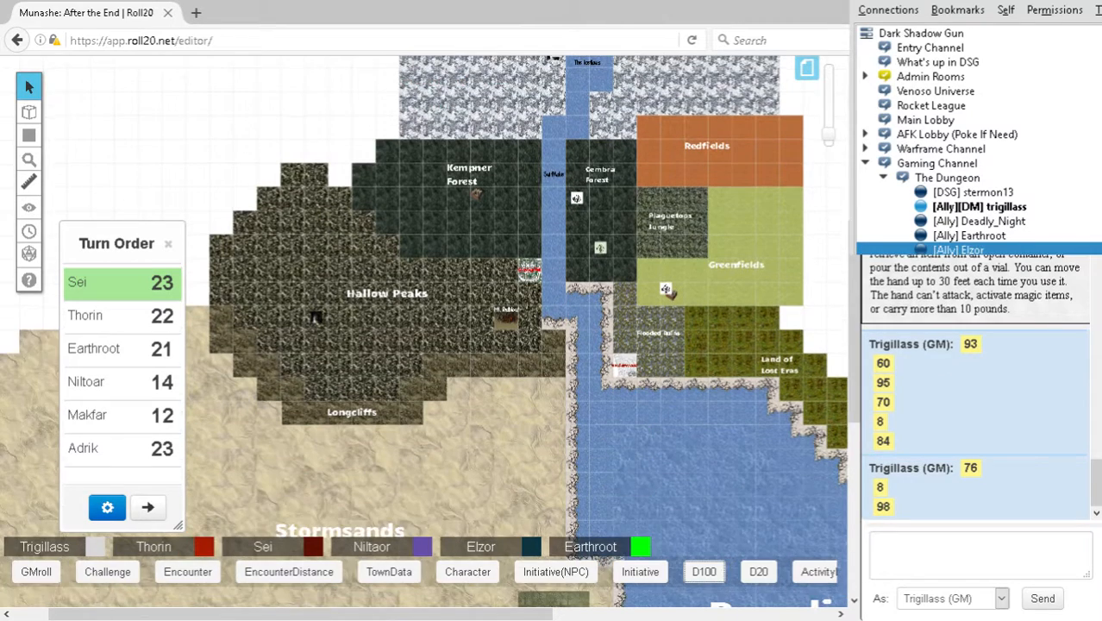
scroll("down", 3)
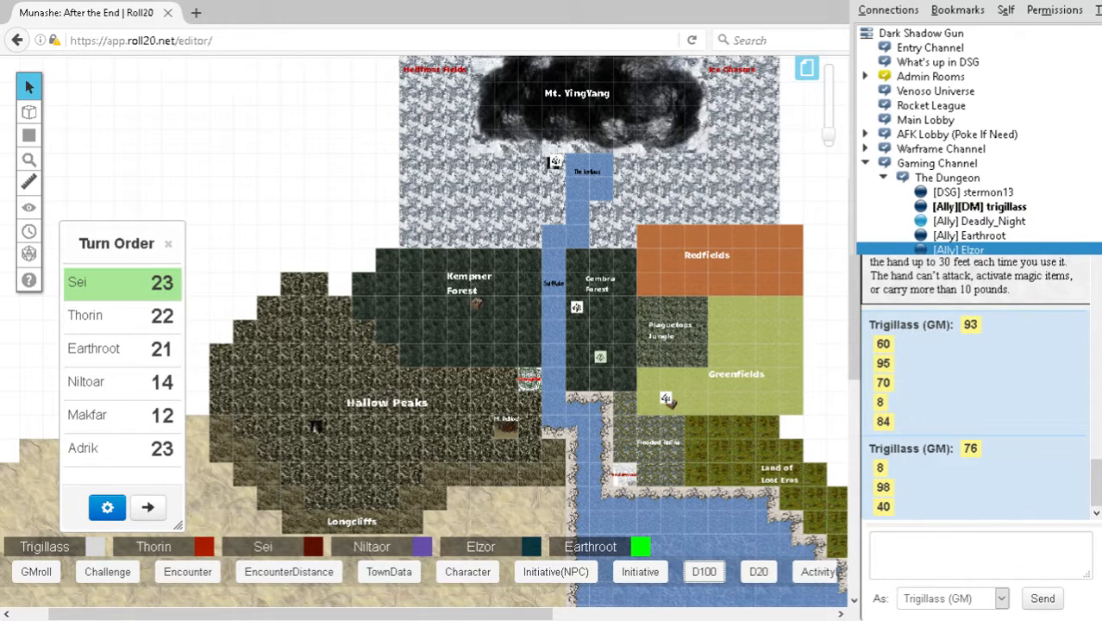
scroll("down", 3)
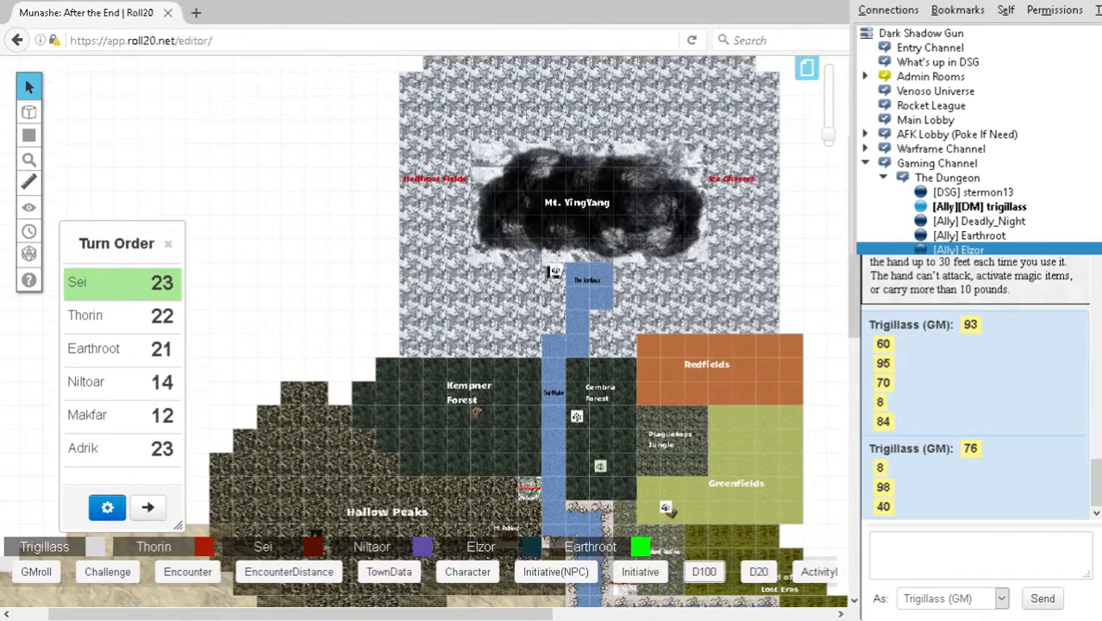
scroll("down", 3)
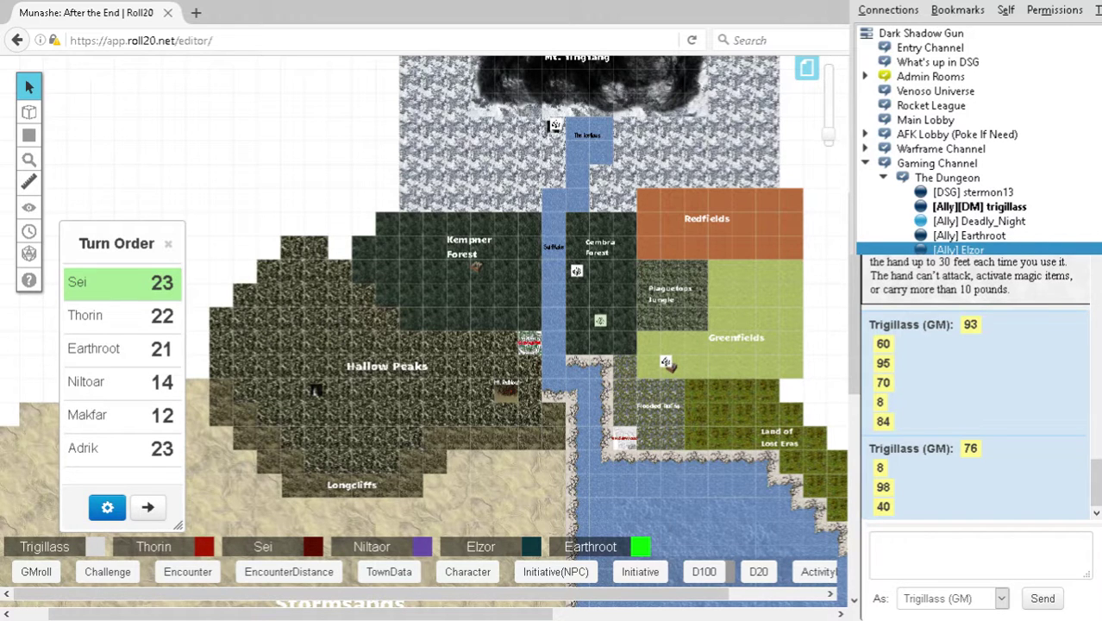
Roll another D100 batch and scroll the region map toward Mt. YingYang.
left_click(704, 571)
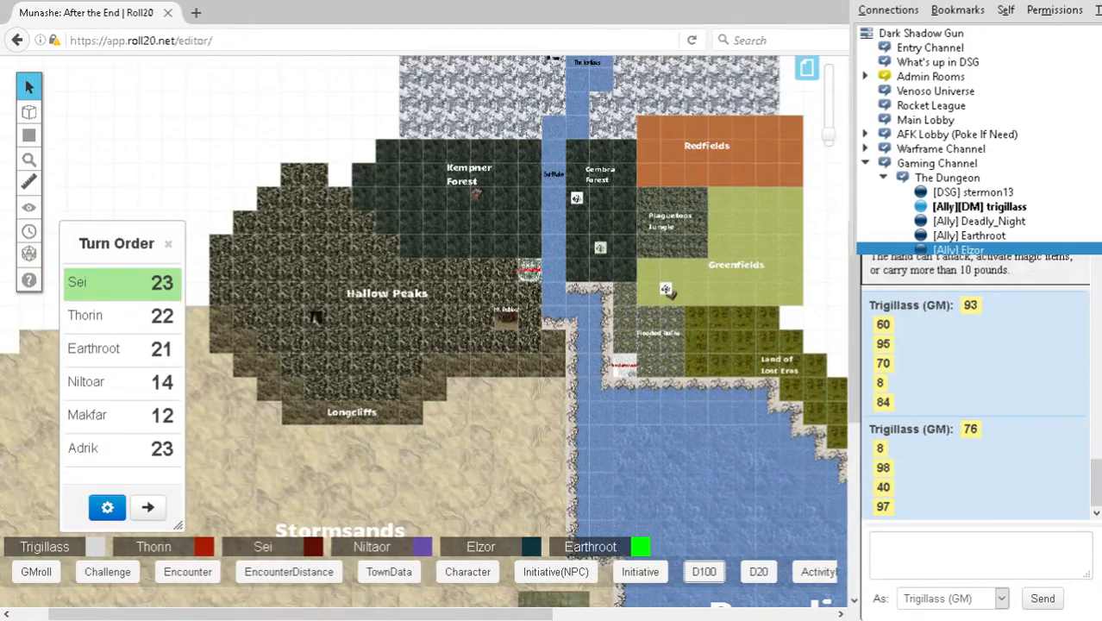
scroll("down", 3)
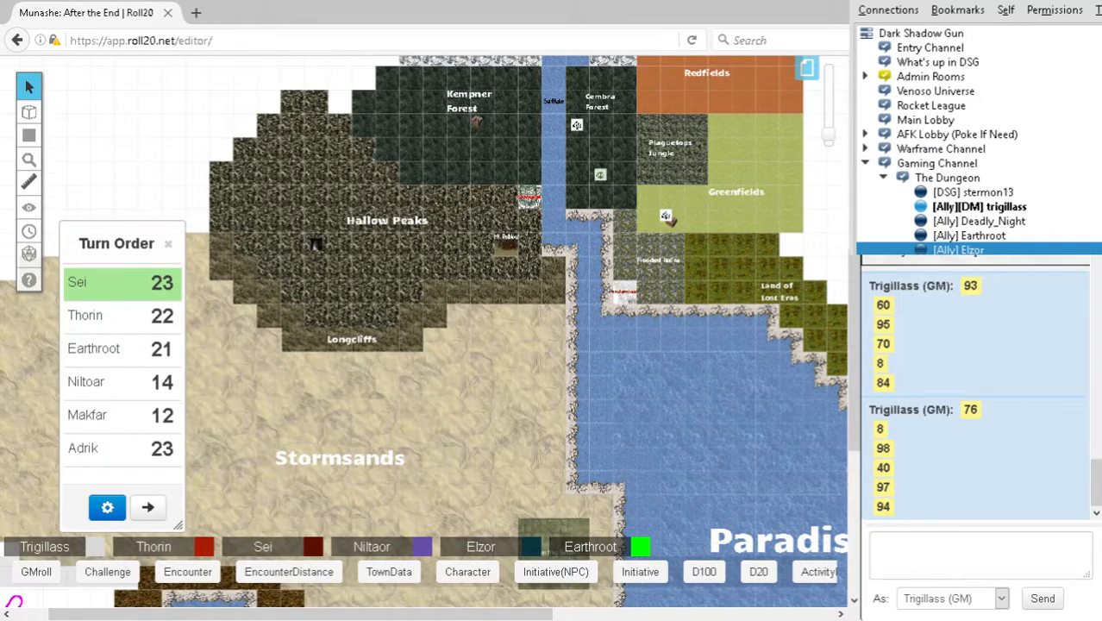
scroll("down", 3)
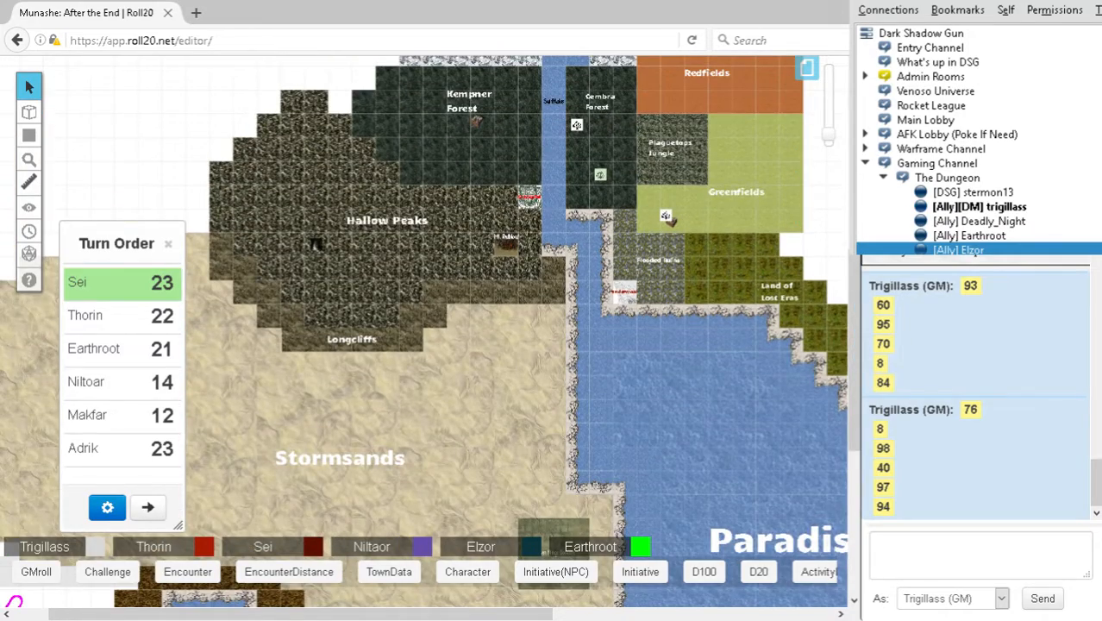
scroll("down", 3)
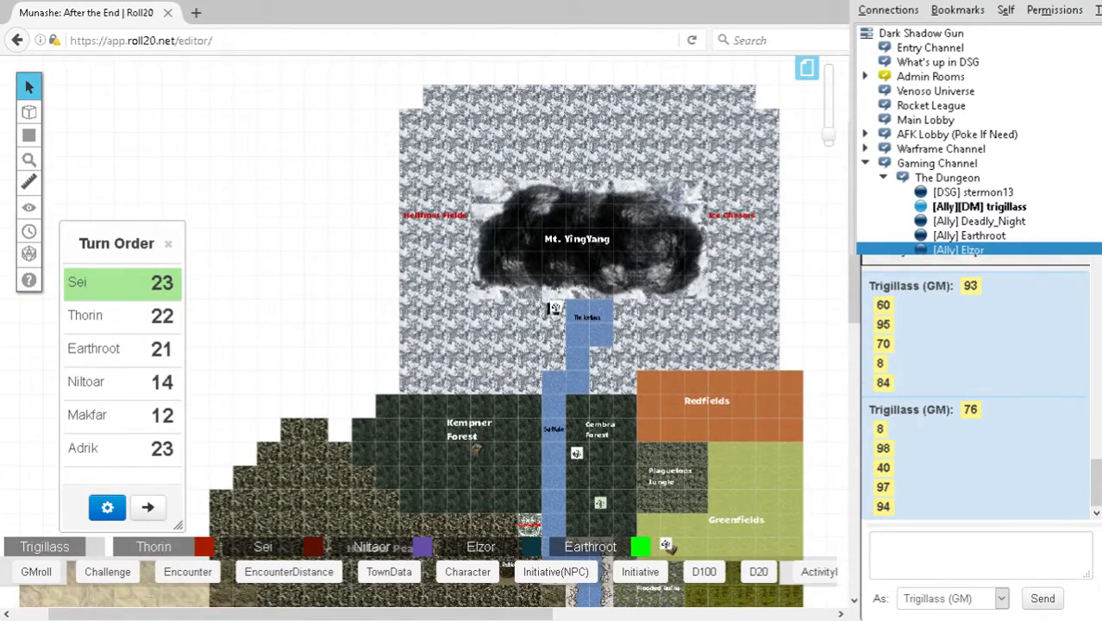
scroll("down", 3)
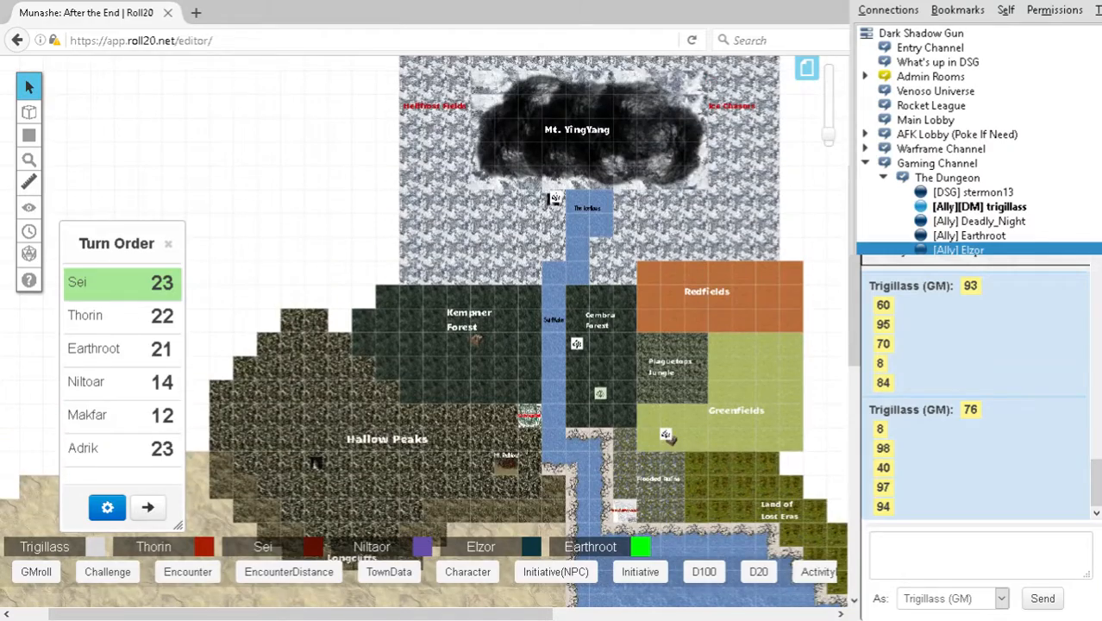
scroll("down", 3)
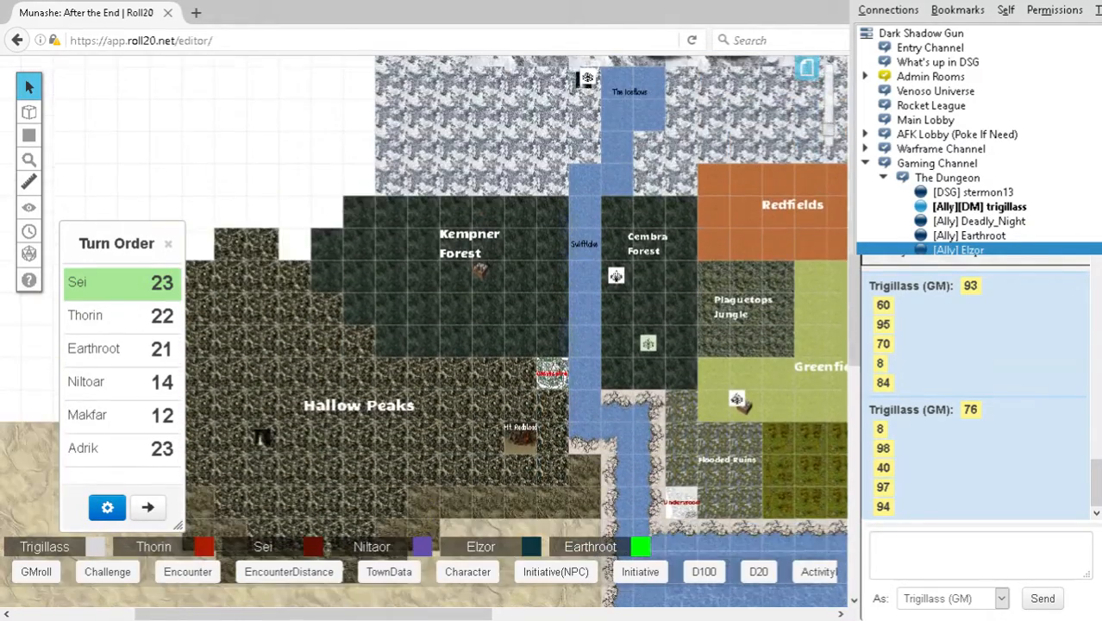
scroll("down", 3)
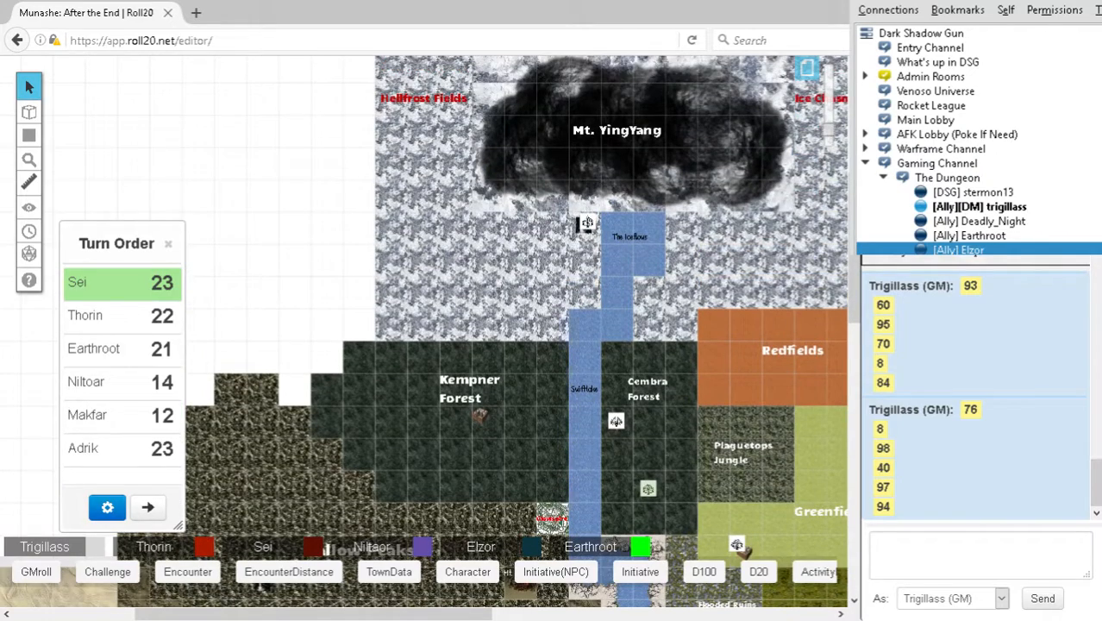
Back on the party-token encounter map, roll D100 percentile dice: 92, 42, 92, 73, 66, 12.
scroll("down", 3)
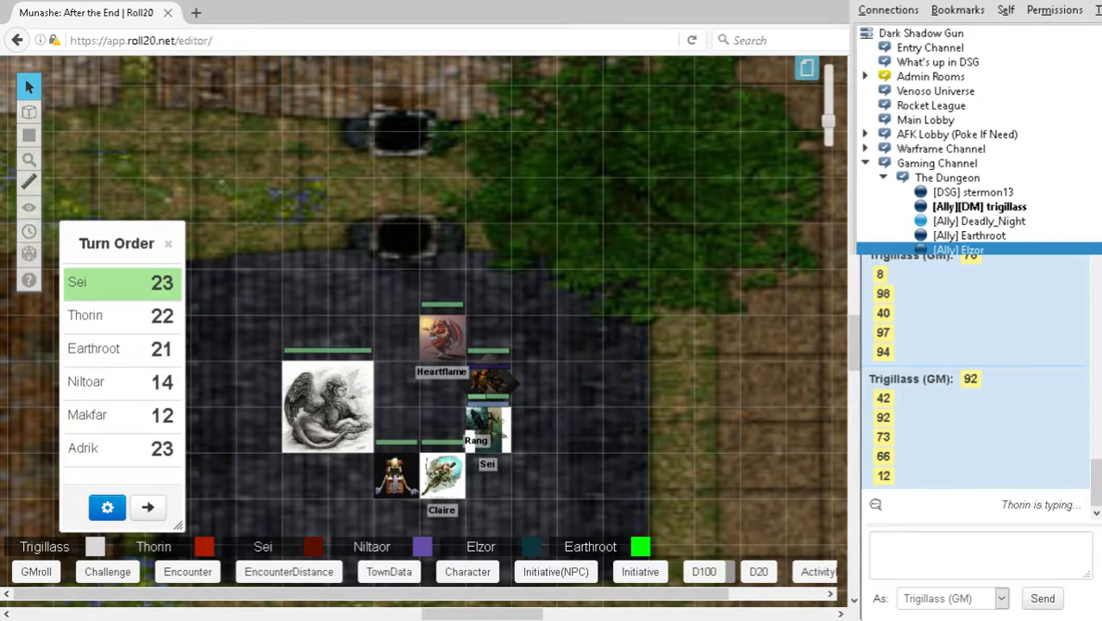
Show the Compendium sidebar listing monsters by creature type and challenge rating.
left_click(704, 570)
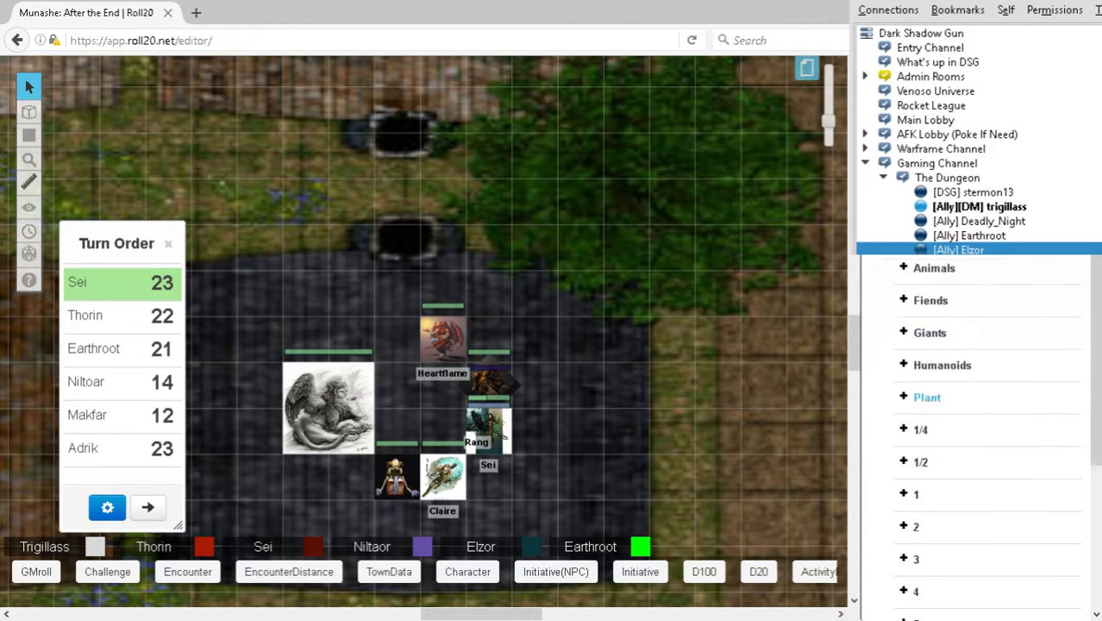
Scroll through the CR 10 and 11 monsters and Art Library, then roll D100 (62, 18).
scroll("down", 3)
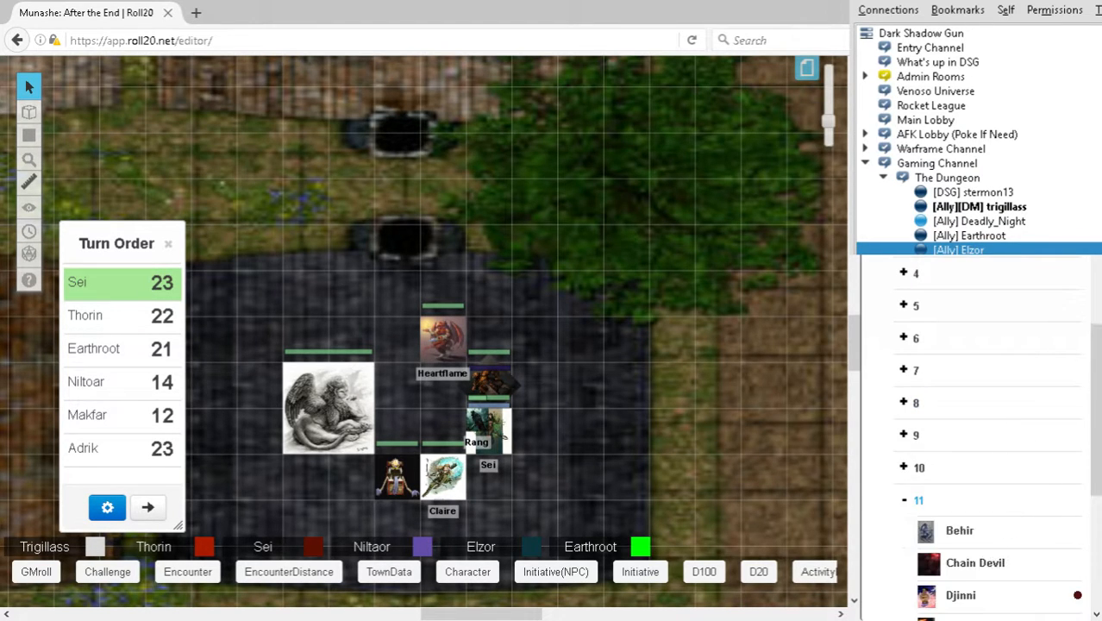
scroll("down", 3)
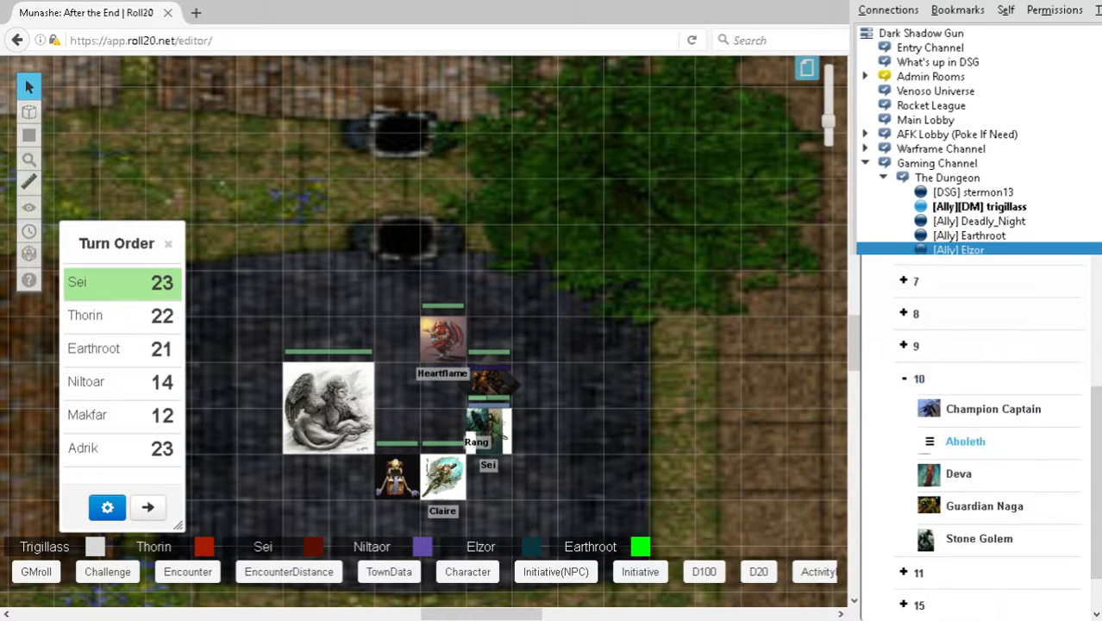
scroll("down", 3)
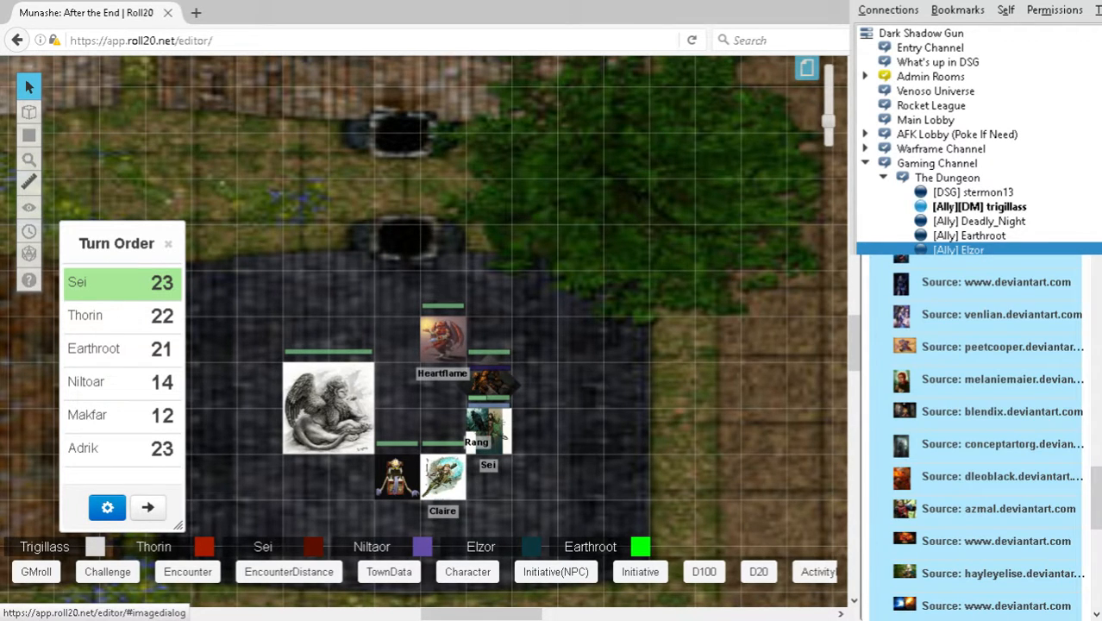
scroll("down", 3)
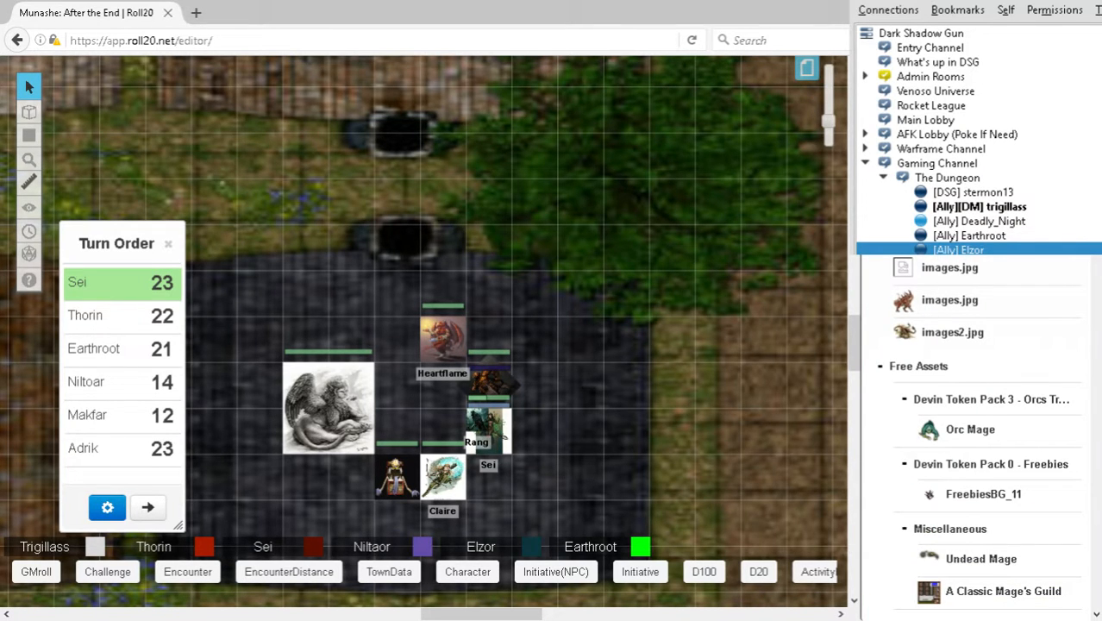
scroll("down", 3)
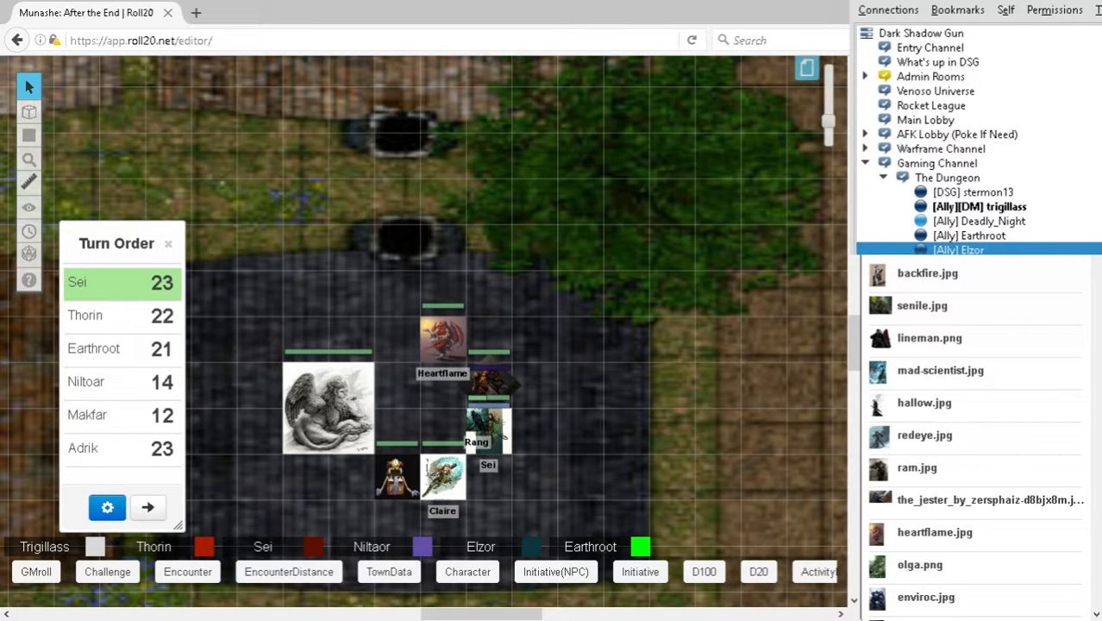
scroll("down", 3)
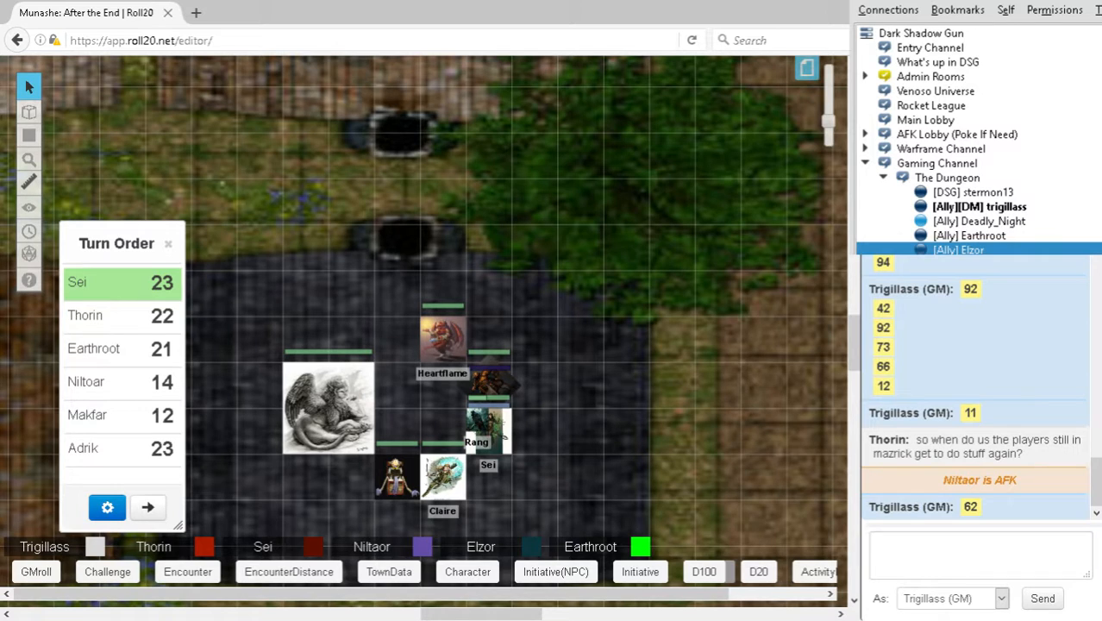
left_click(708, 572)
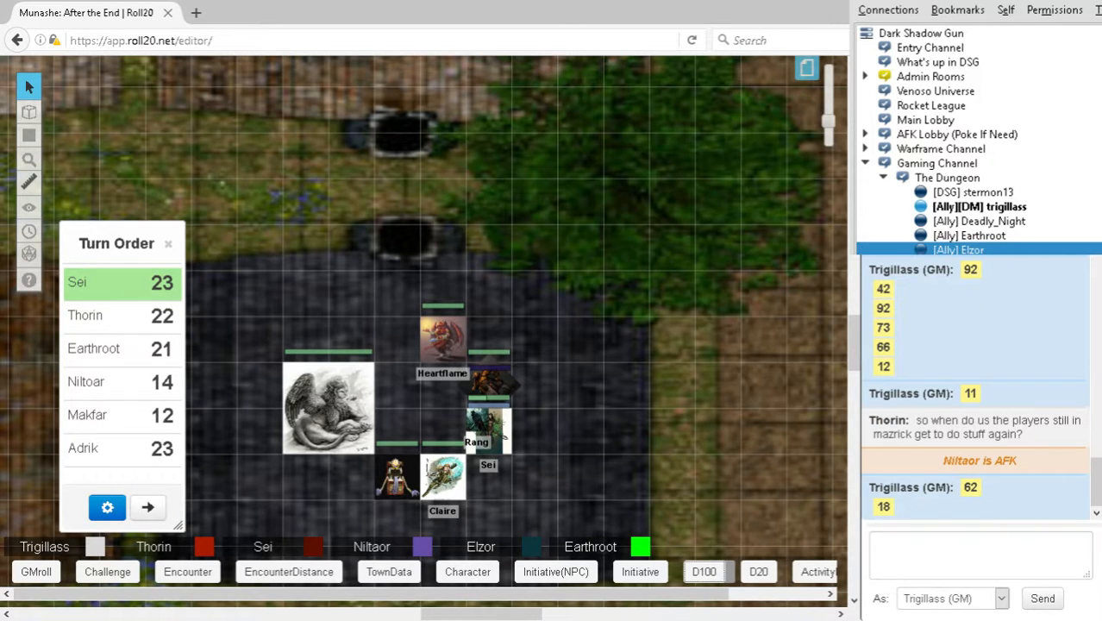